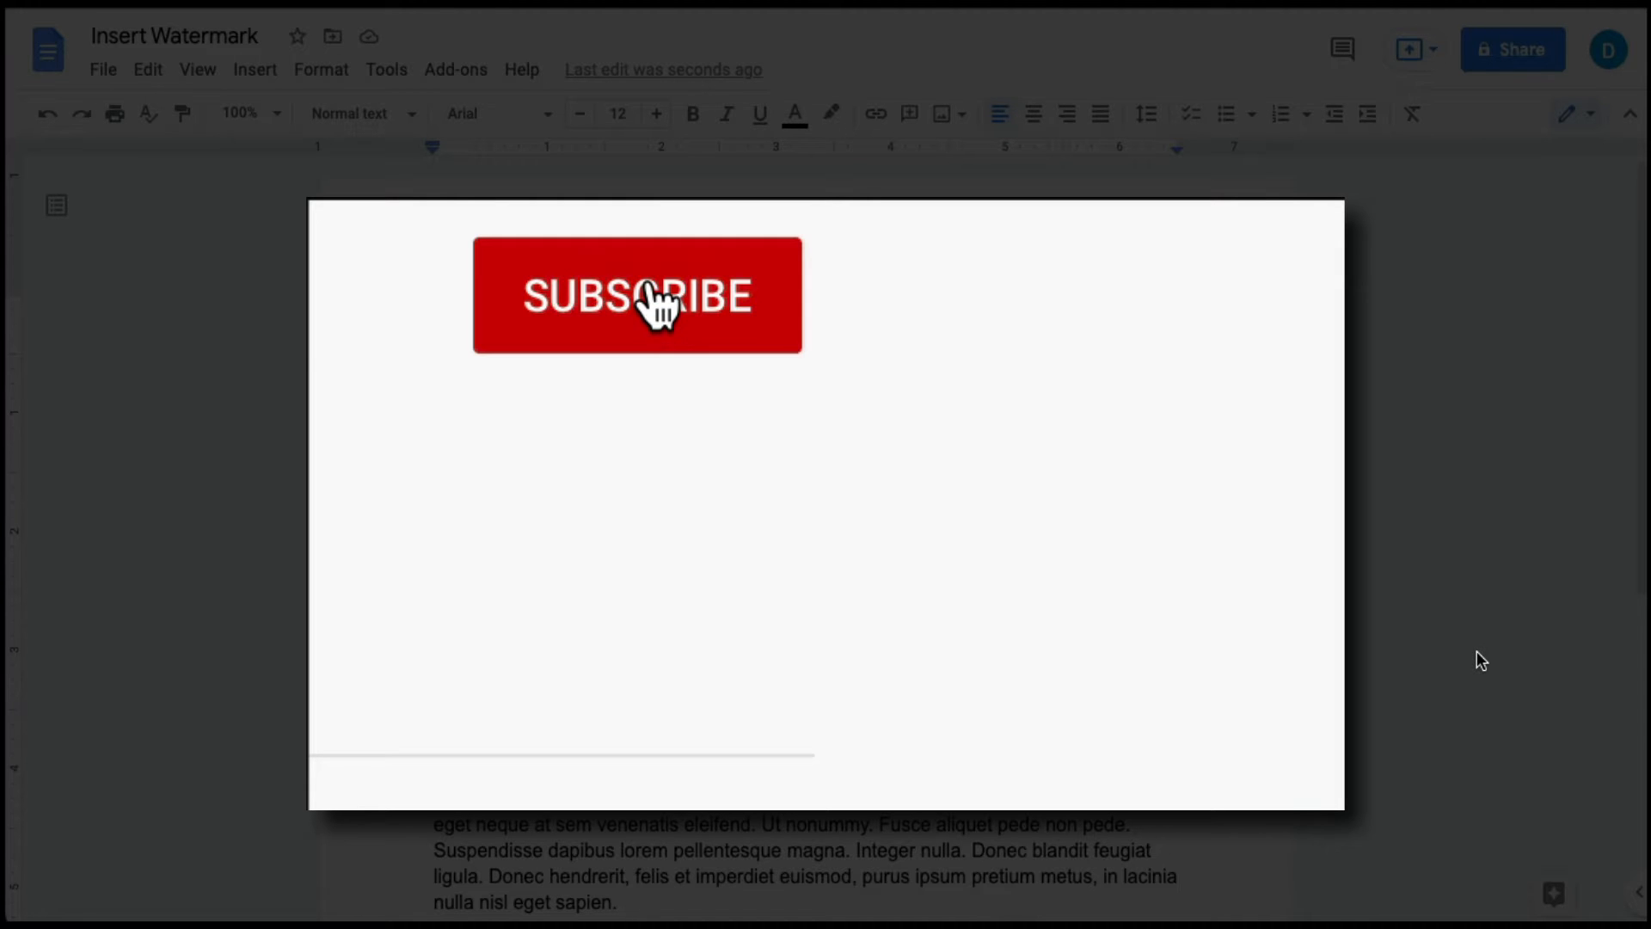
# Step: Open the Watermark side panel from the Insert menu, with no image chosen yet
pyautogui.click(637, 294)
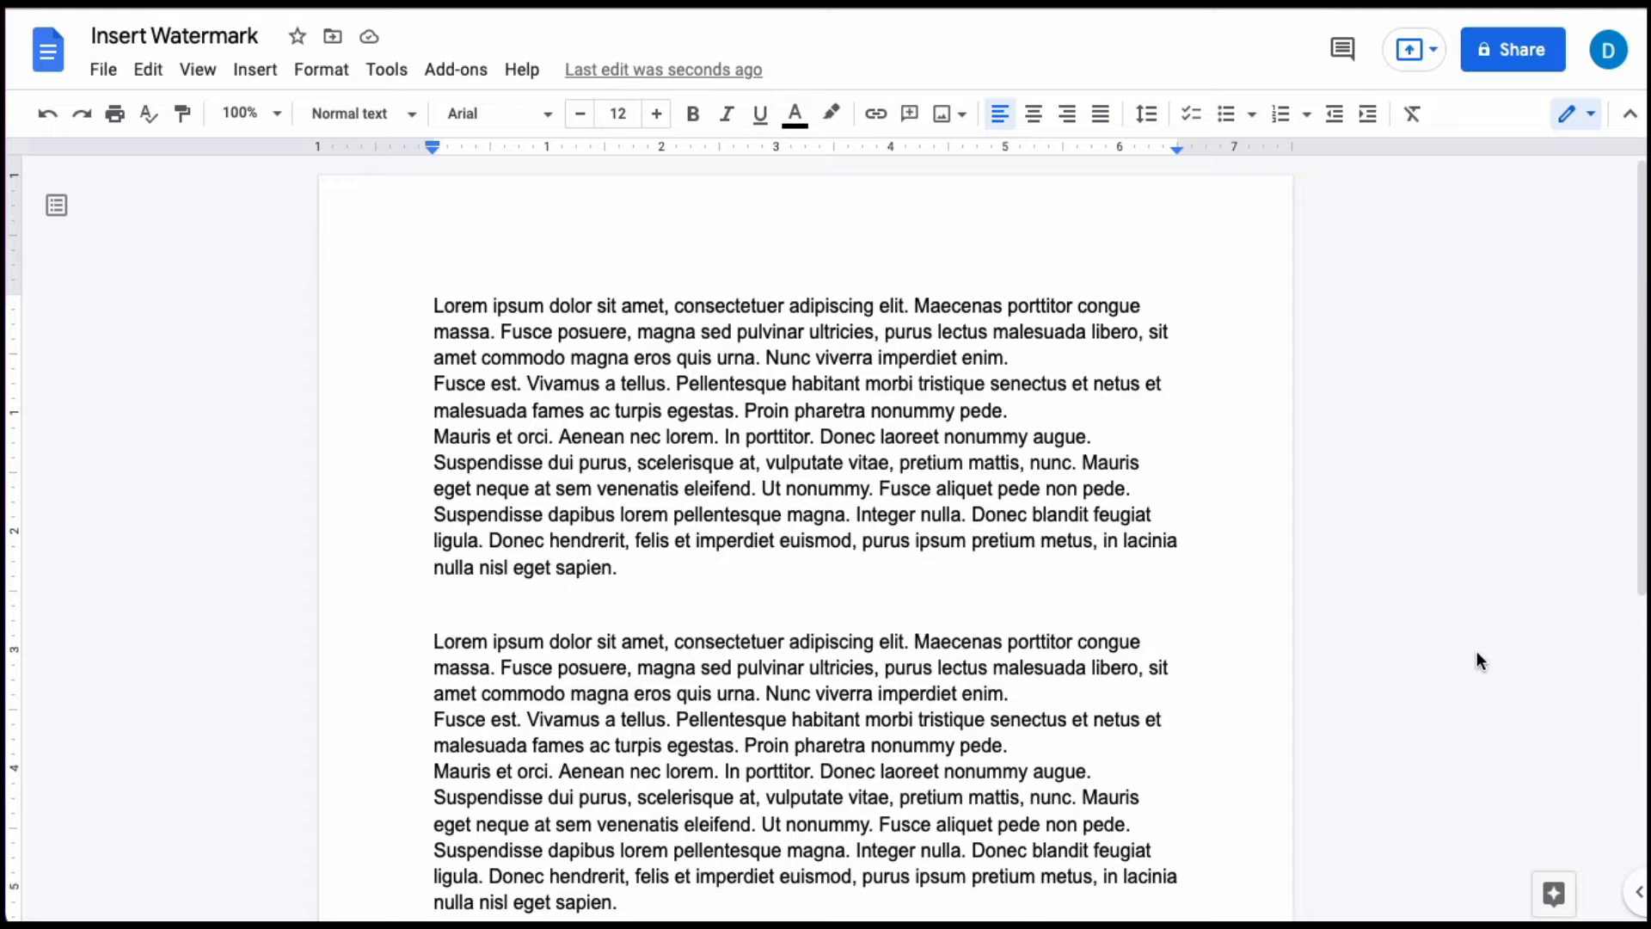
pyautogui.click(1142, 639)
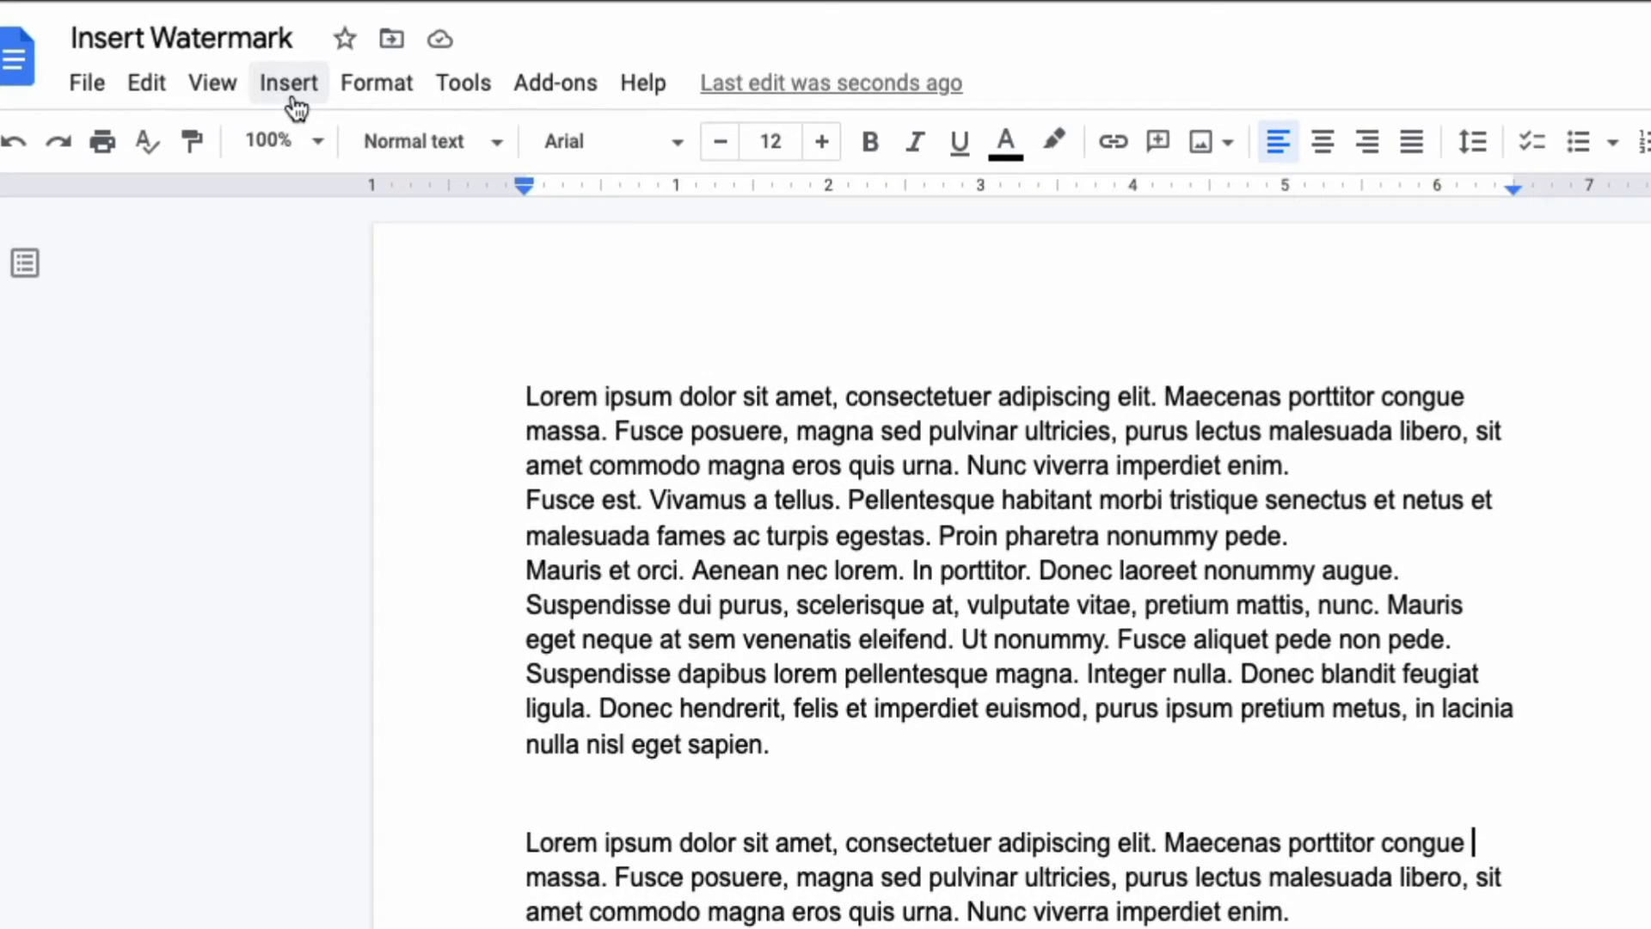
pyautogui.click(287, 82)
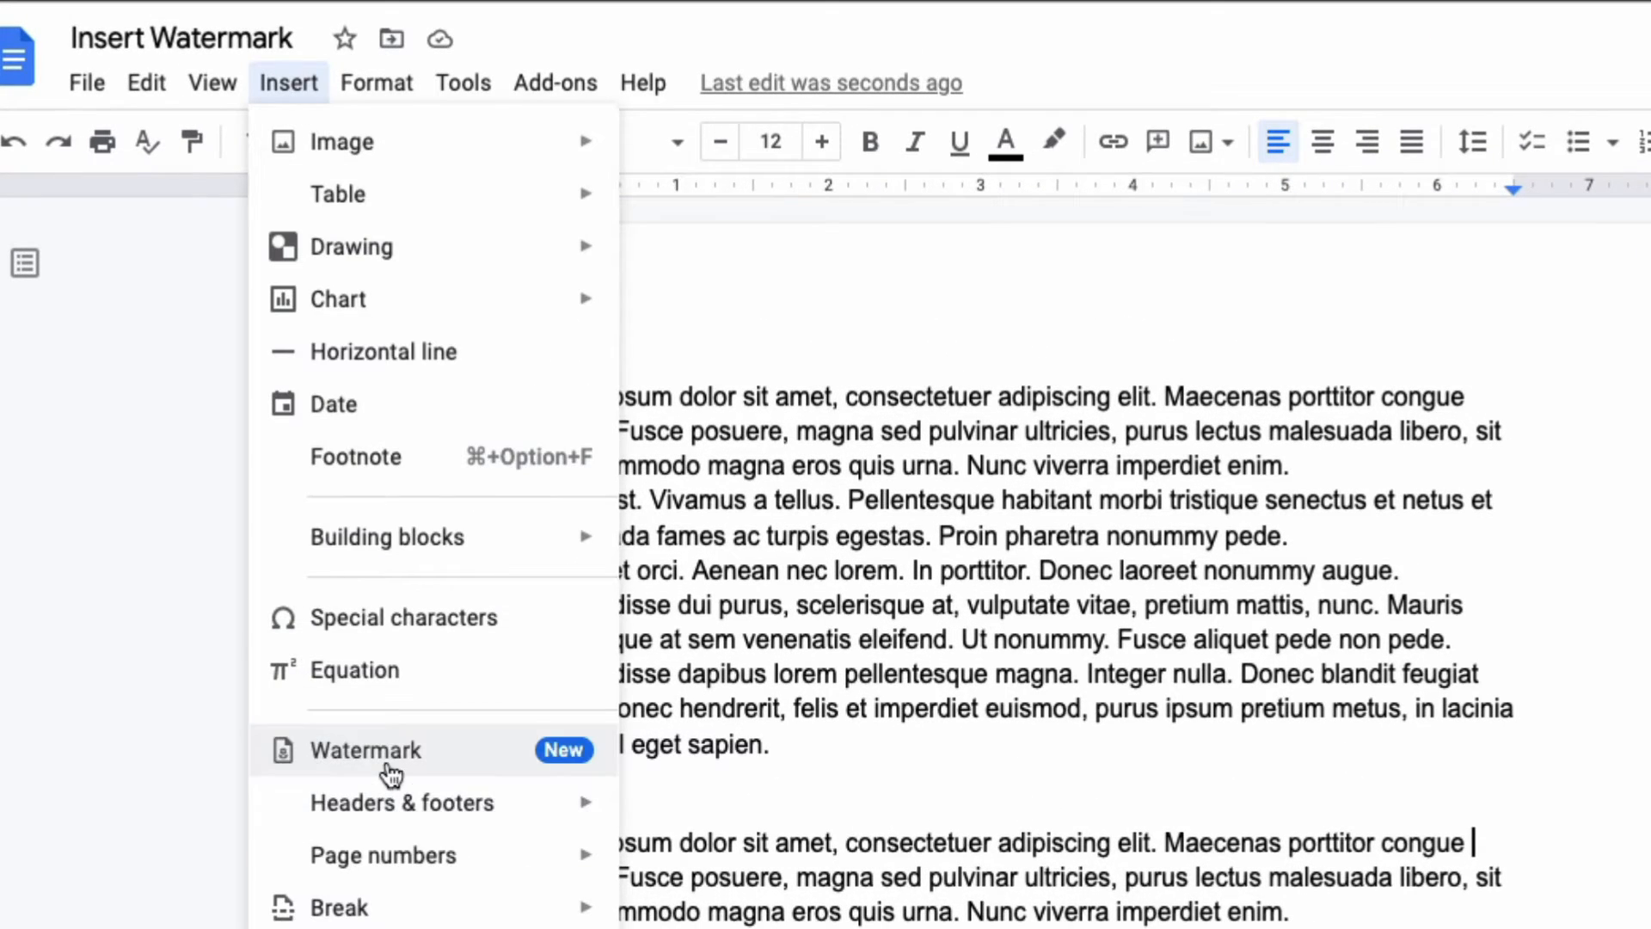
pyautogui.click(365, 750)
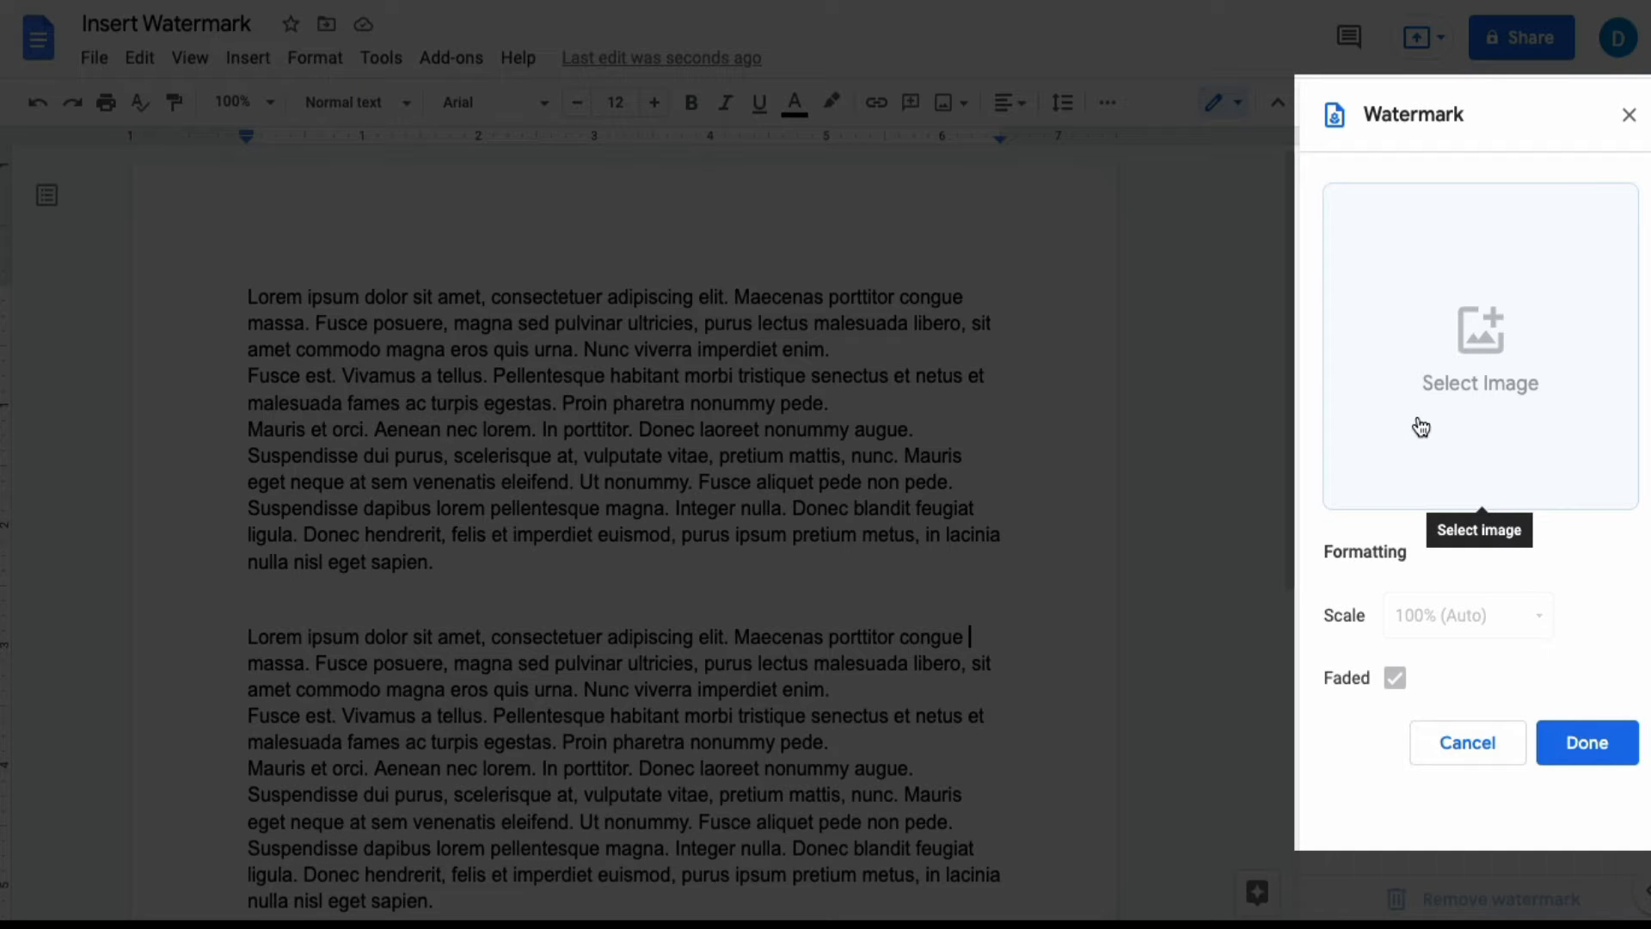
pyautogui.moveTo(1467, 421)
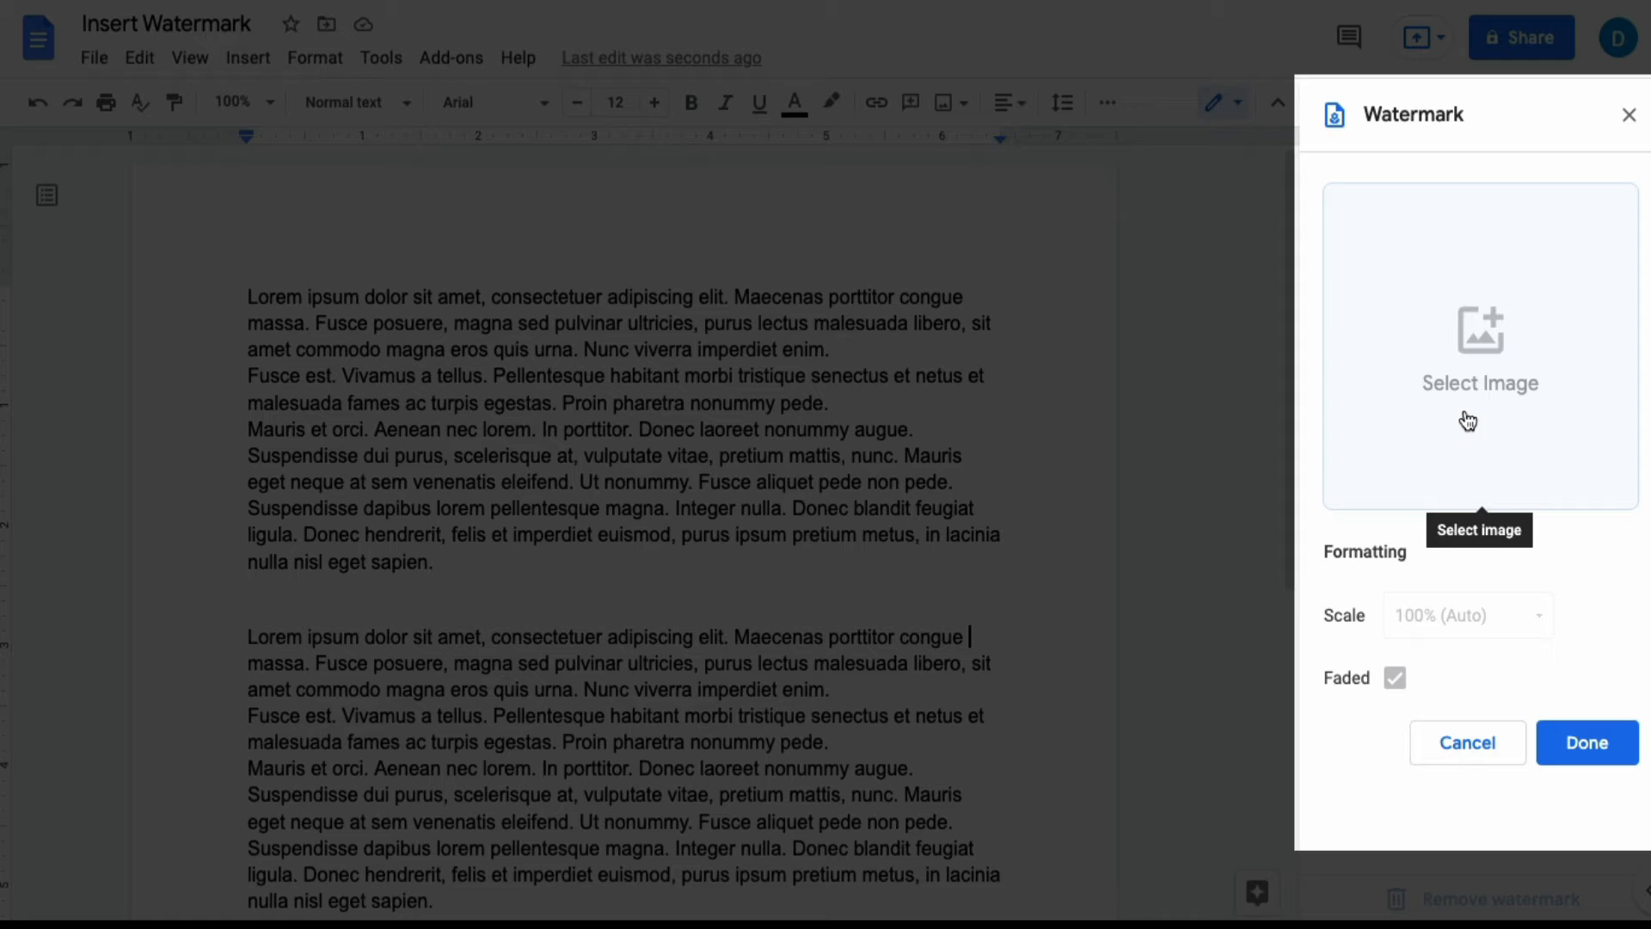
# Step: Browse the image picker's Photos, Google Image Search, By URL, Camera and Upload sources
pyautogui.click(1479, 347)
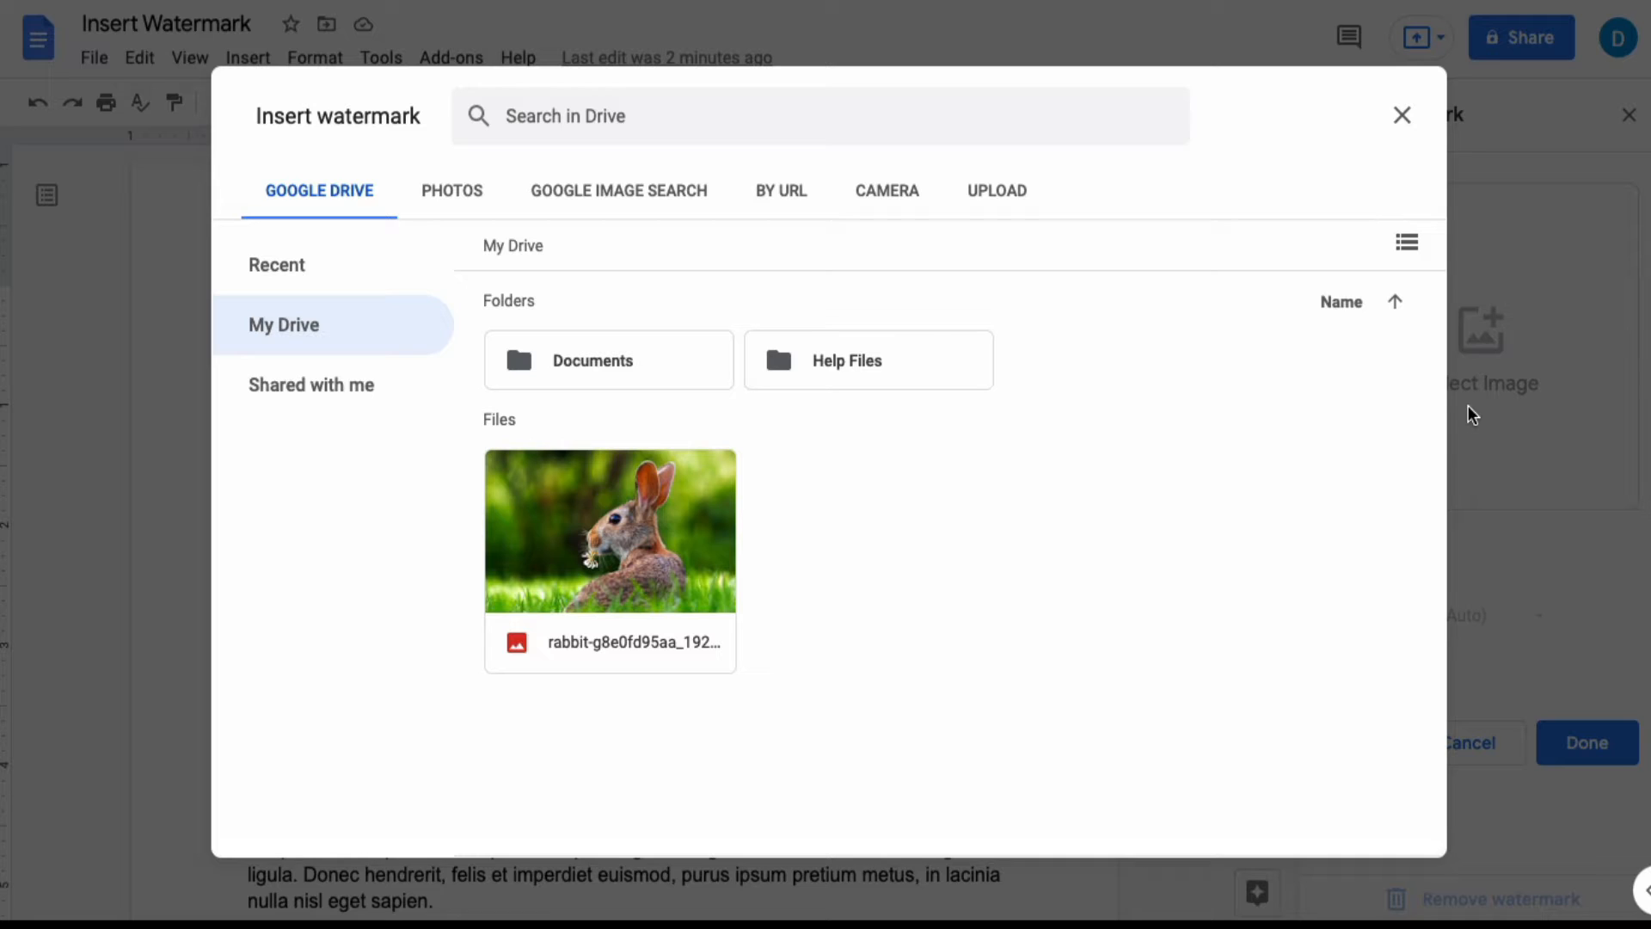
pyautogui.moveTo(1278, 105)
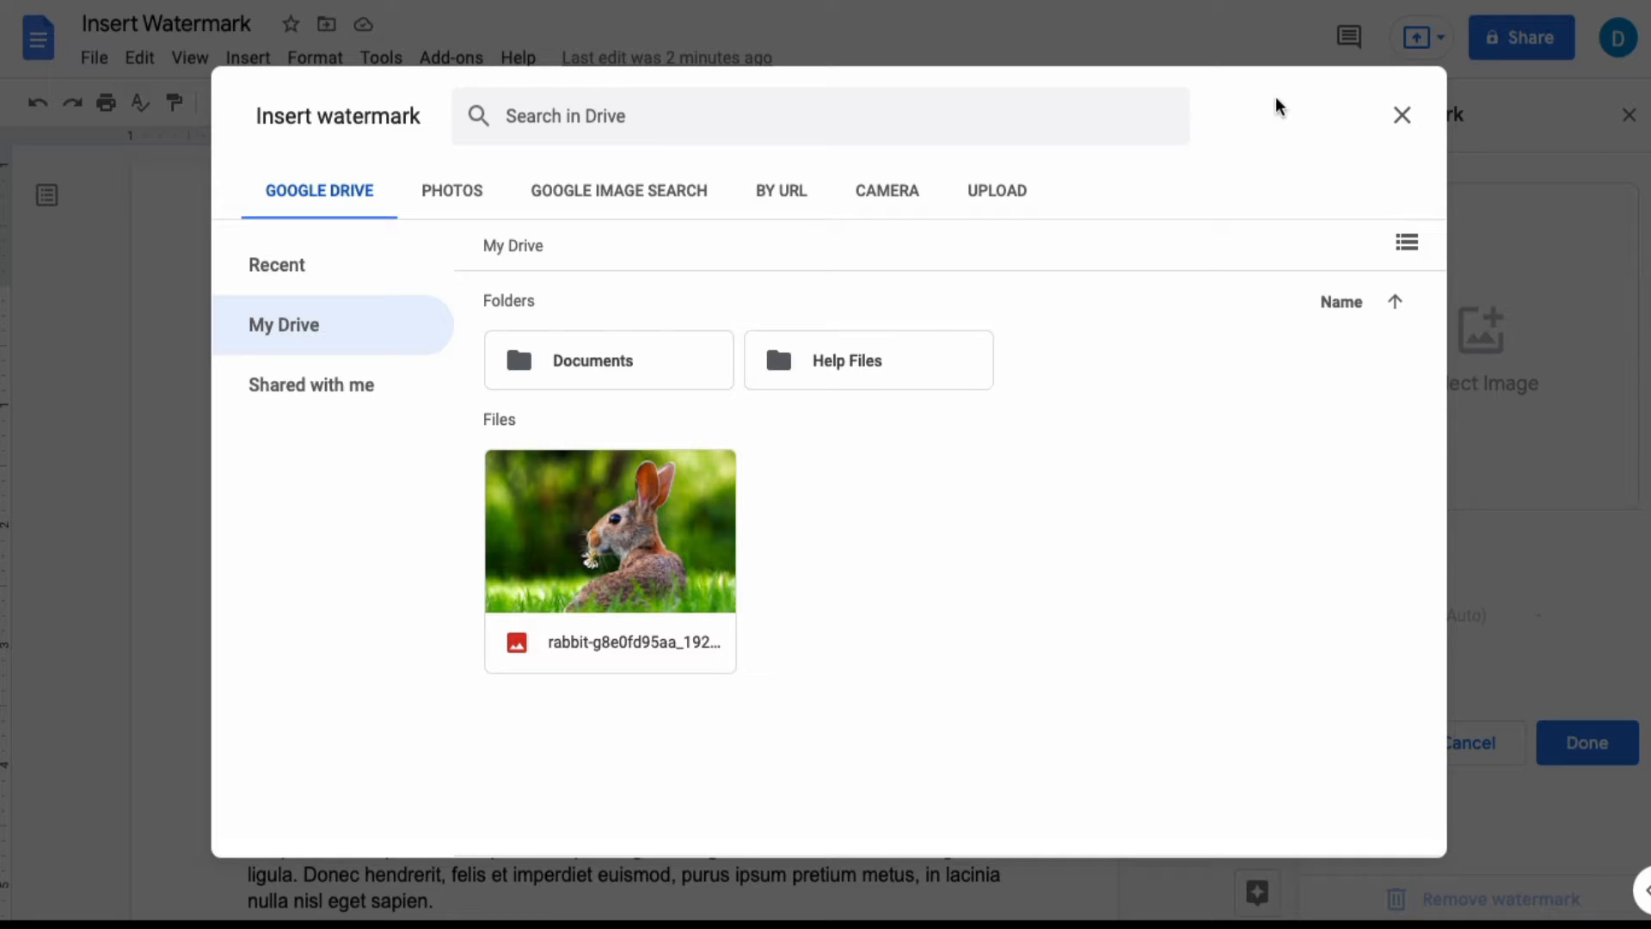
pyautogui.click(453, 191)
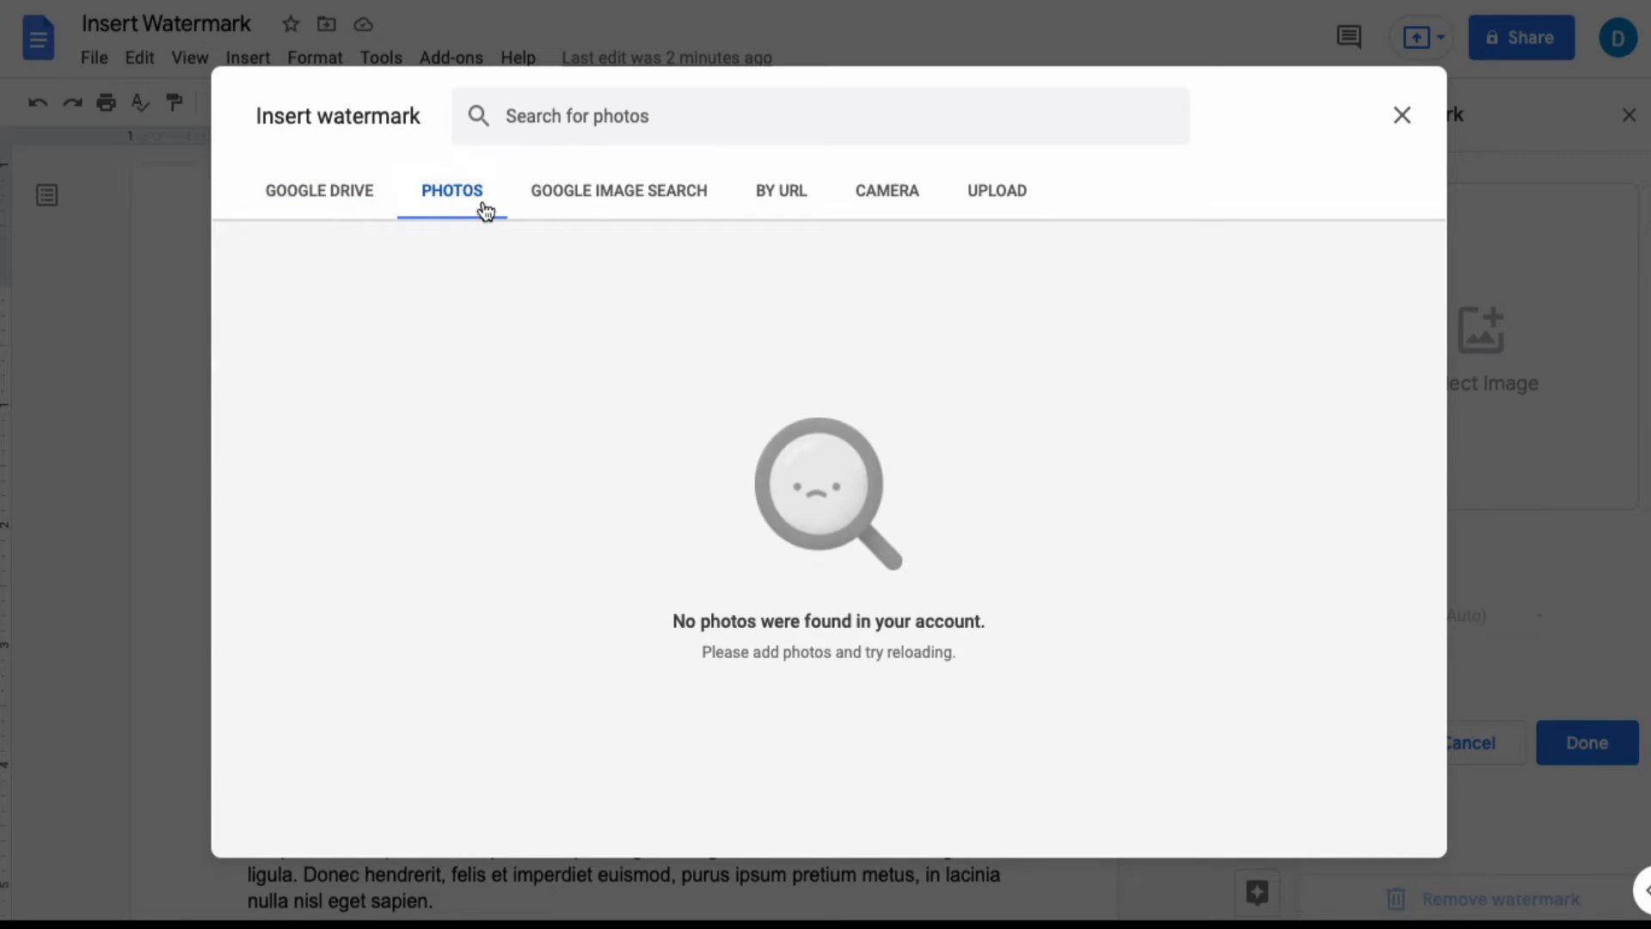
pyautogui.click(619, 191)
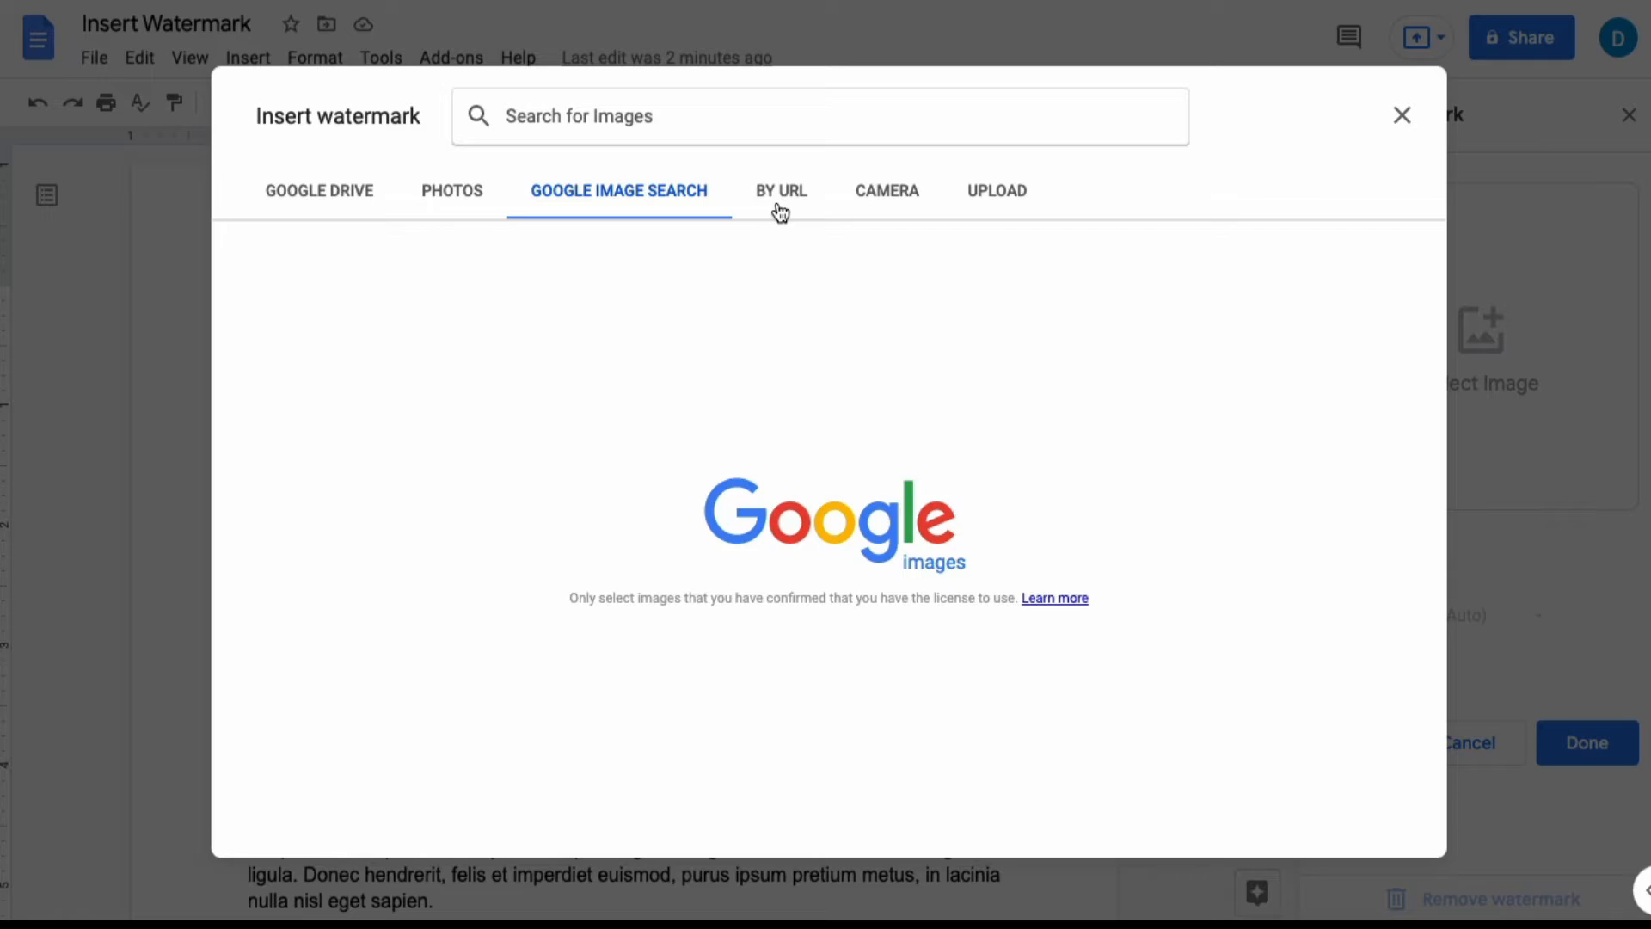
pyautogui.click(781, 191)
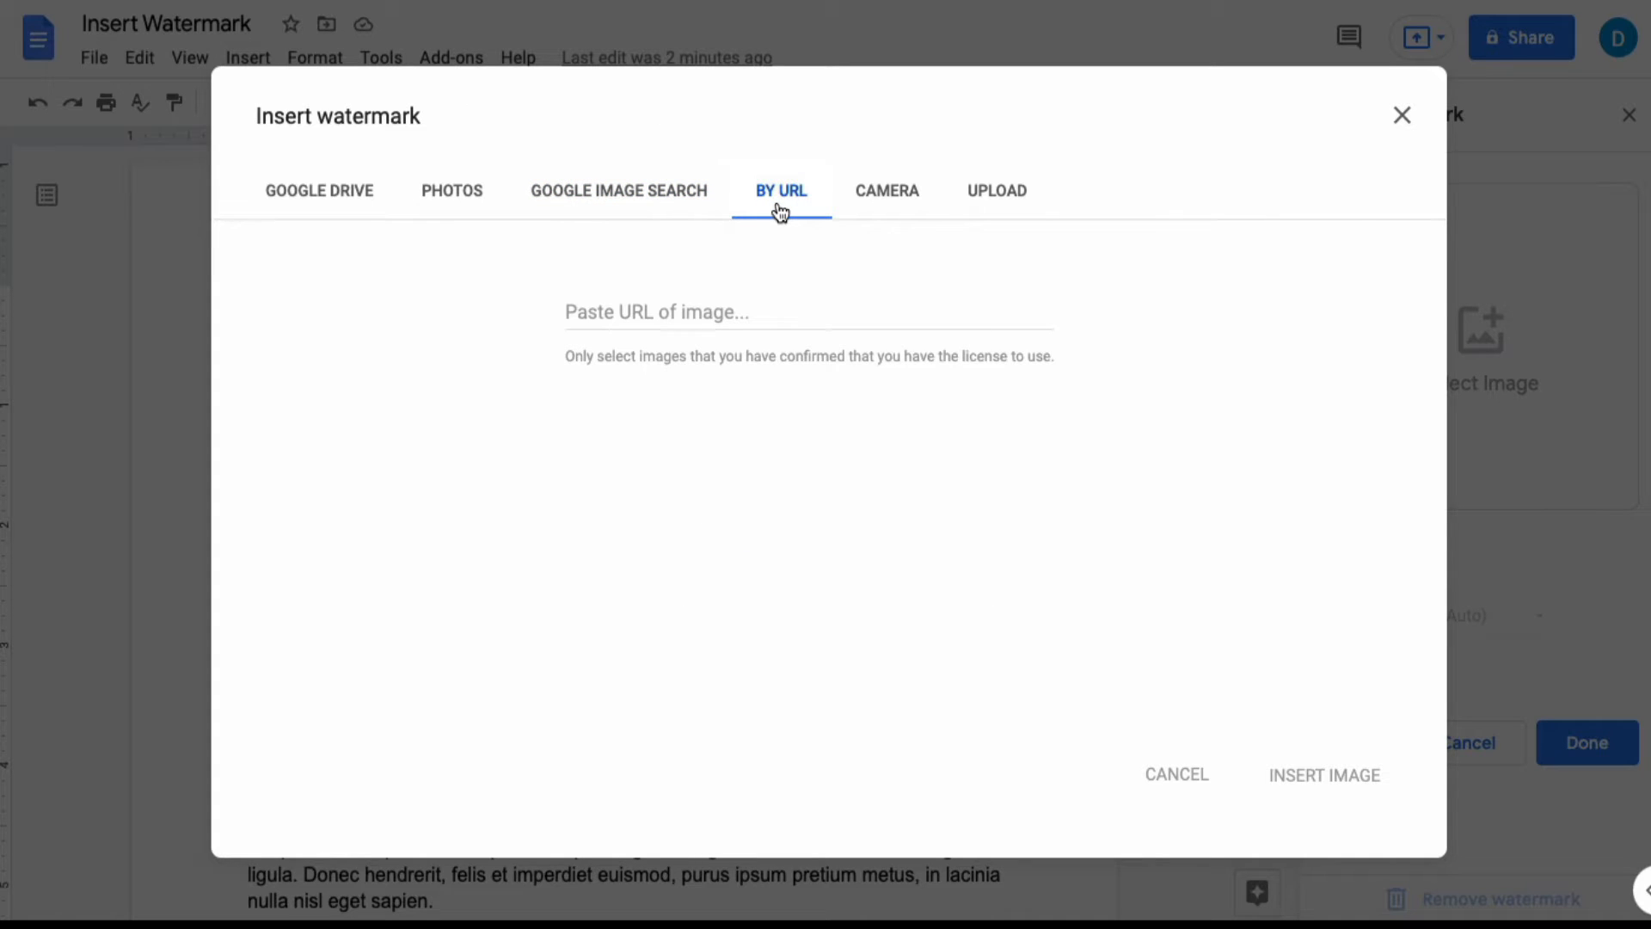
pyautogui.moveTo(865, 203)
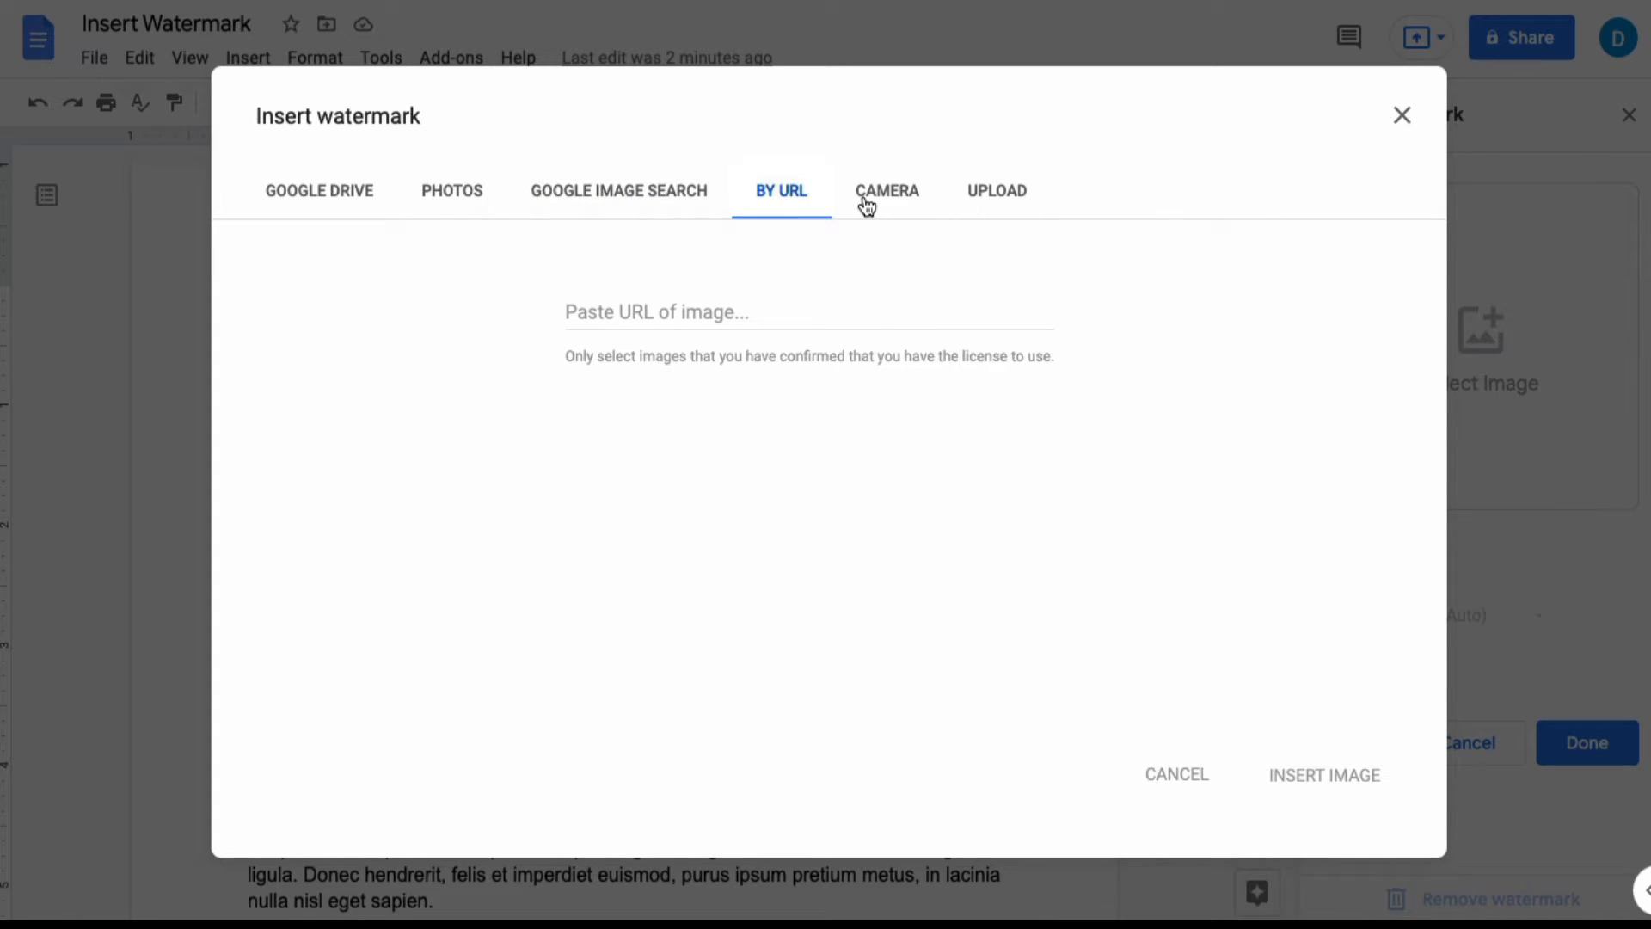
pyautogui.click(888, 191)
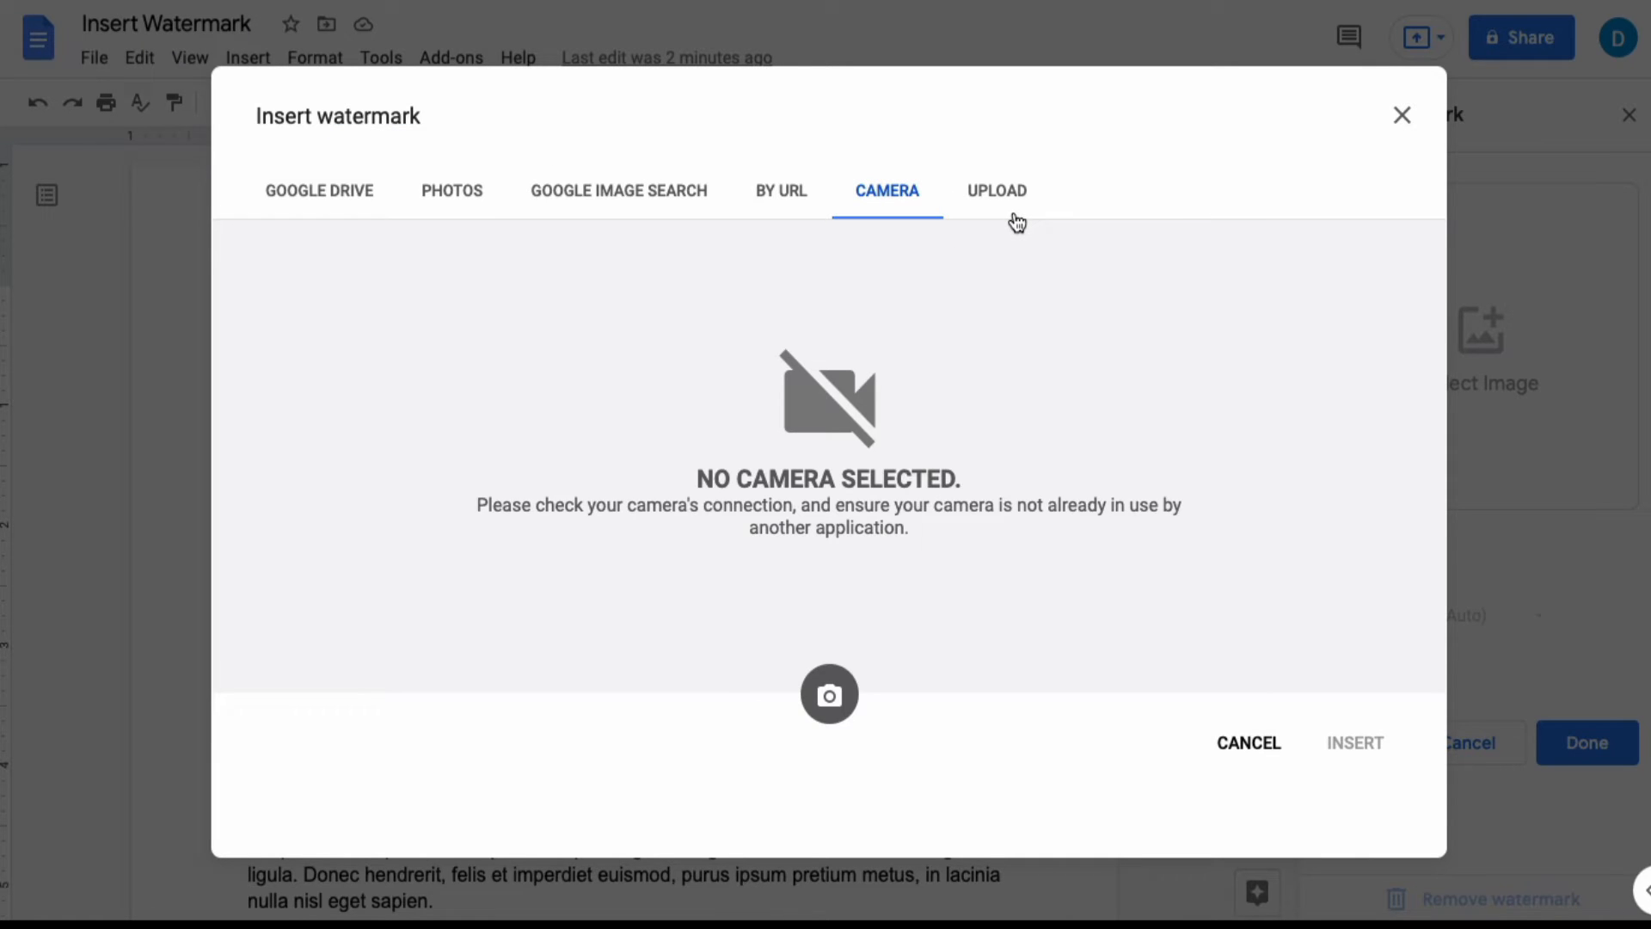
pyautogui.click(996, 191)
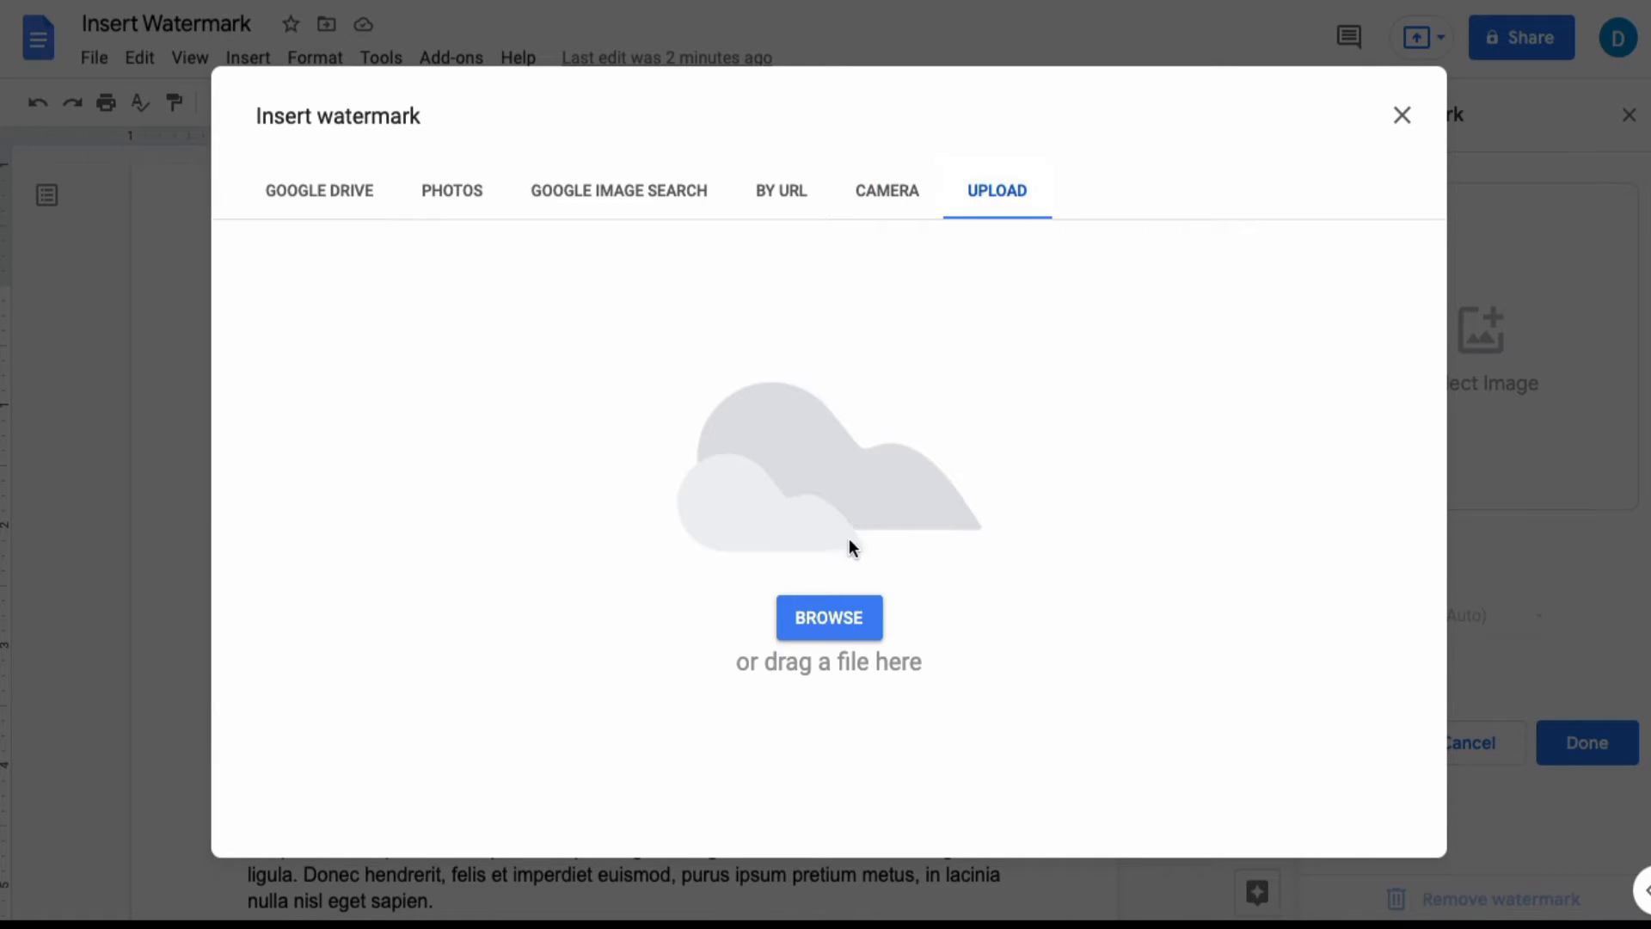
pyautogui.moveTo(345, 204)
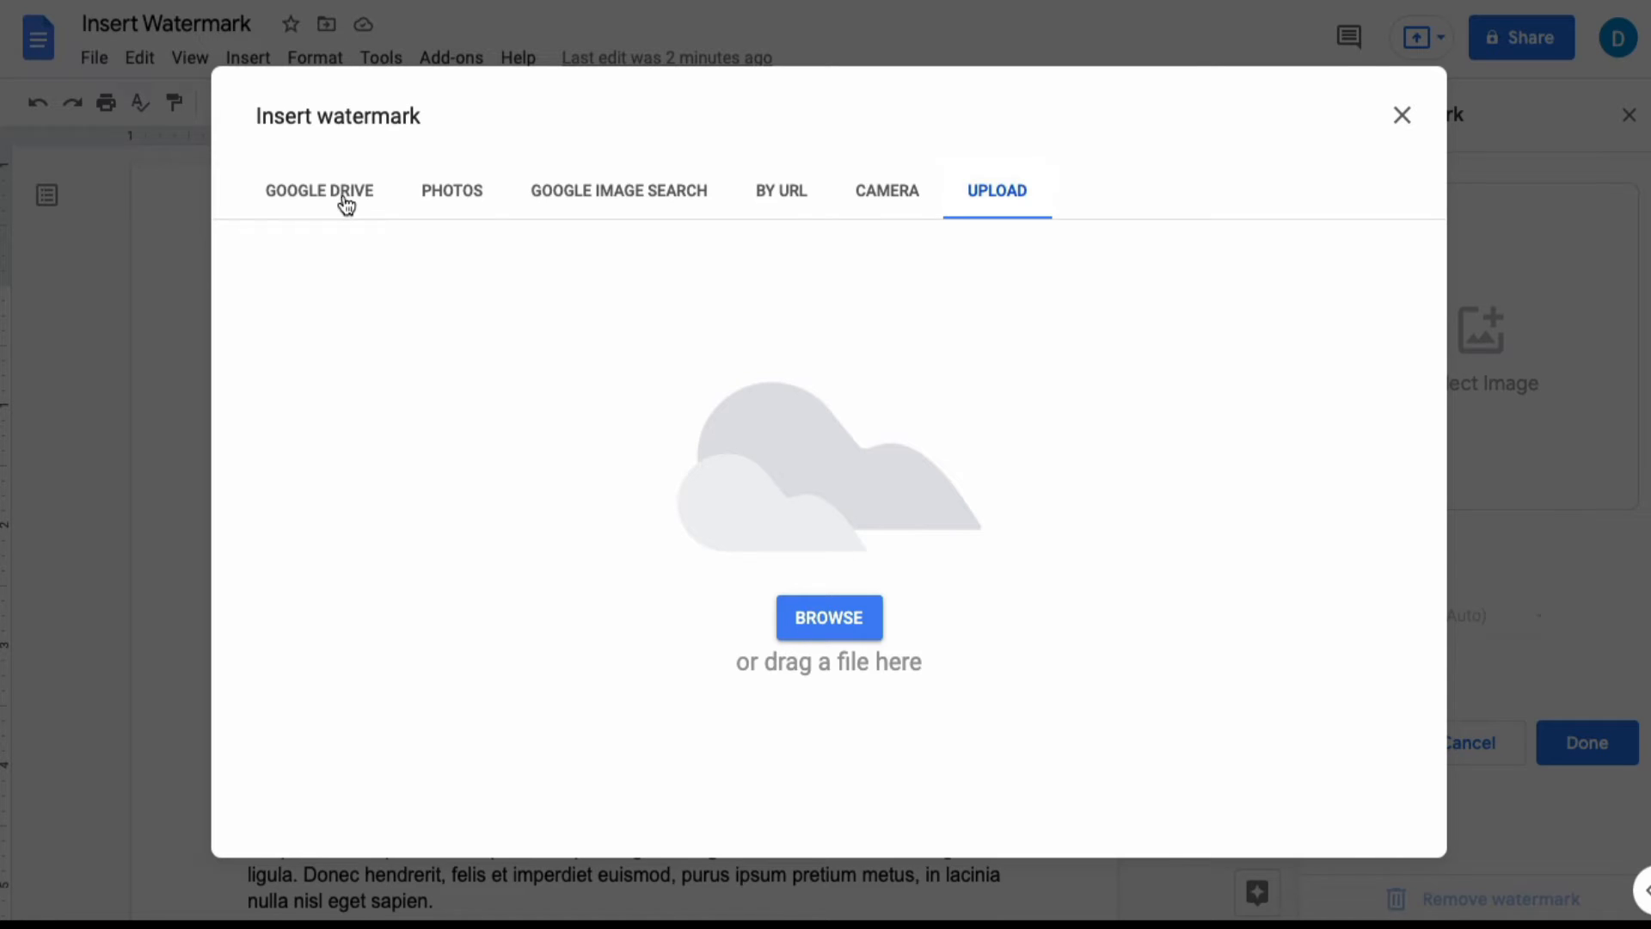
# Step: Insert the rabbit photo from Google Drive's Recent files as the watermark
pyautogui.click(318, 191)
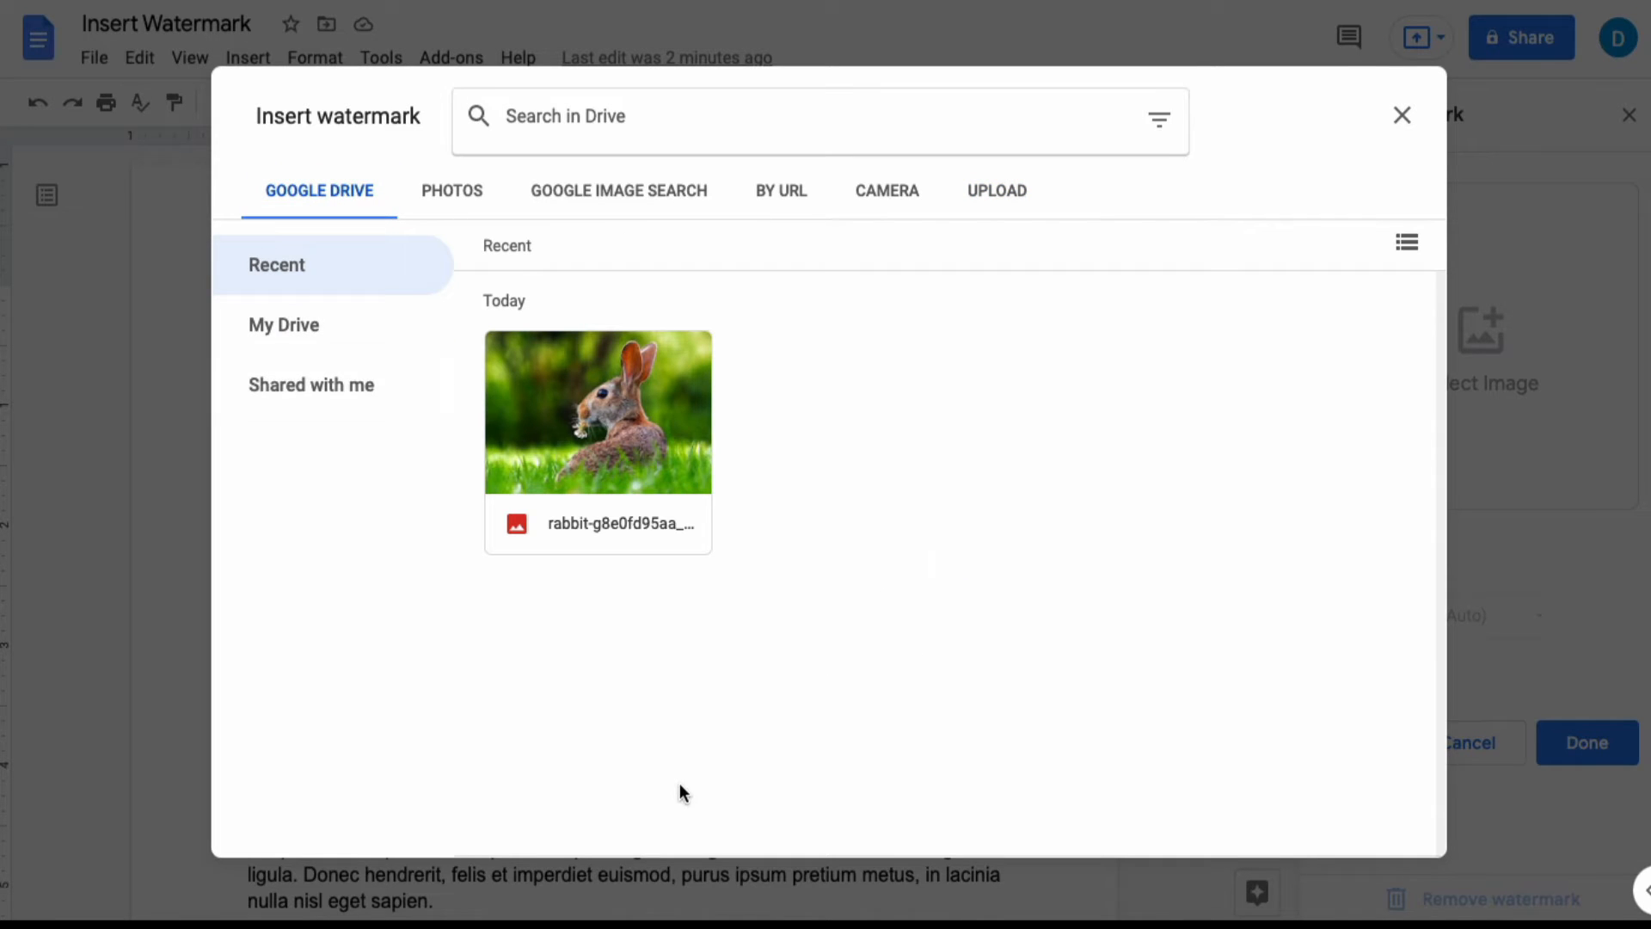
pyautogui.moveTo(673, 757)
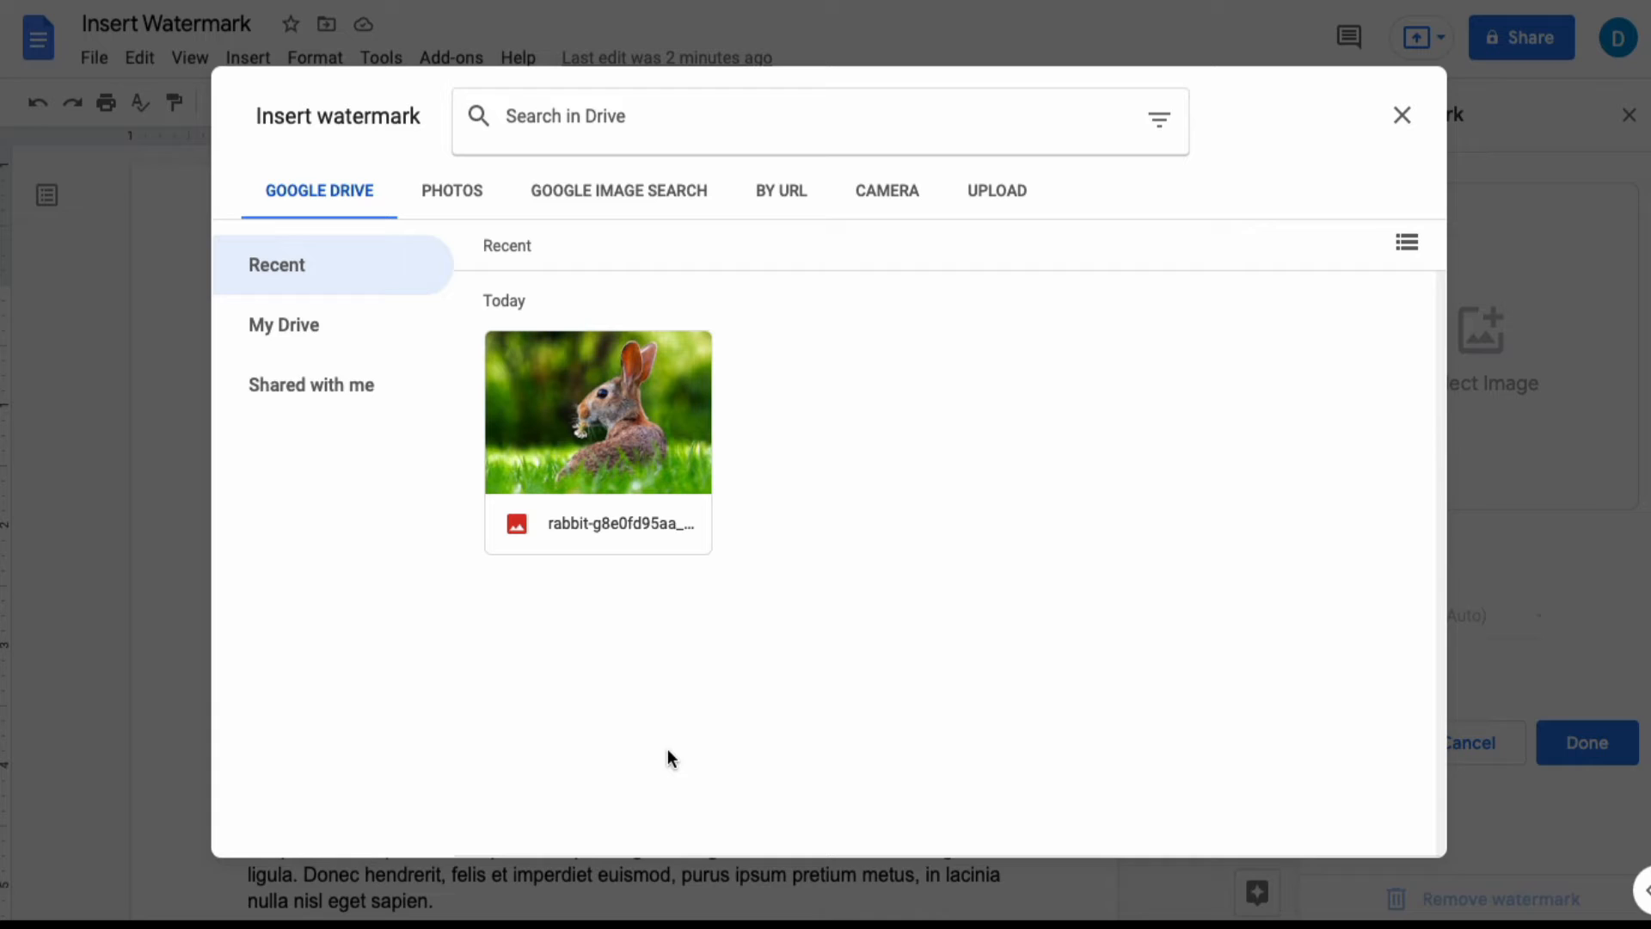
pyautogui.moveTo(566, 443)
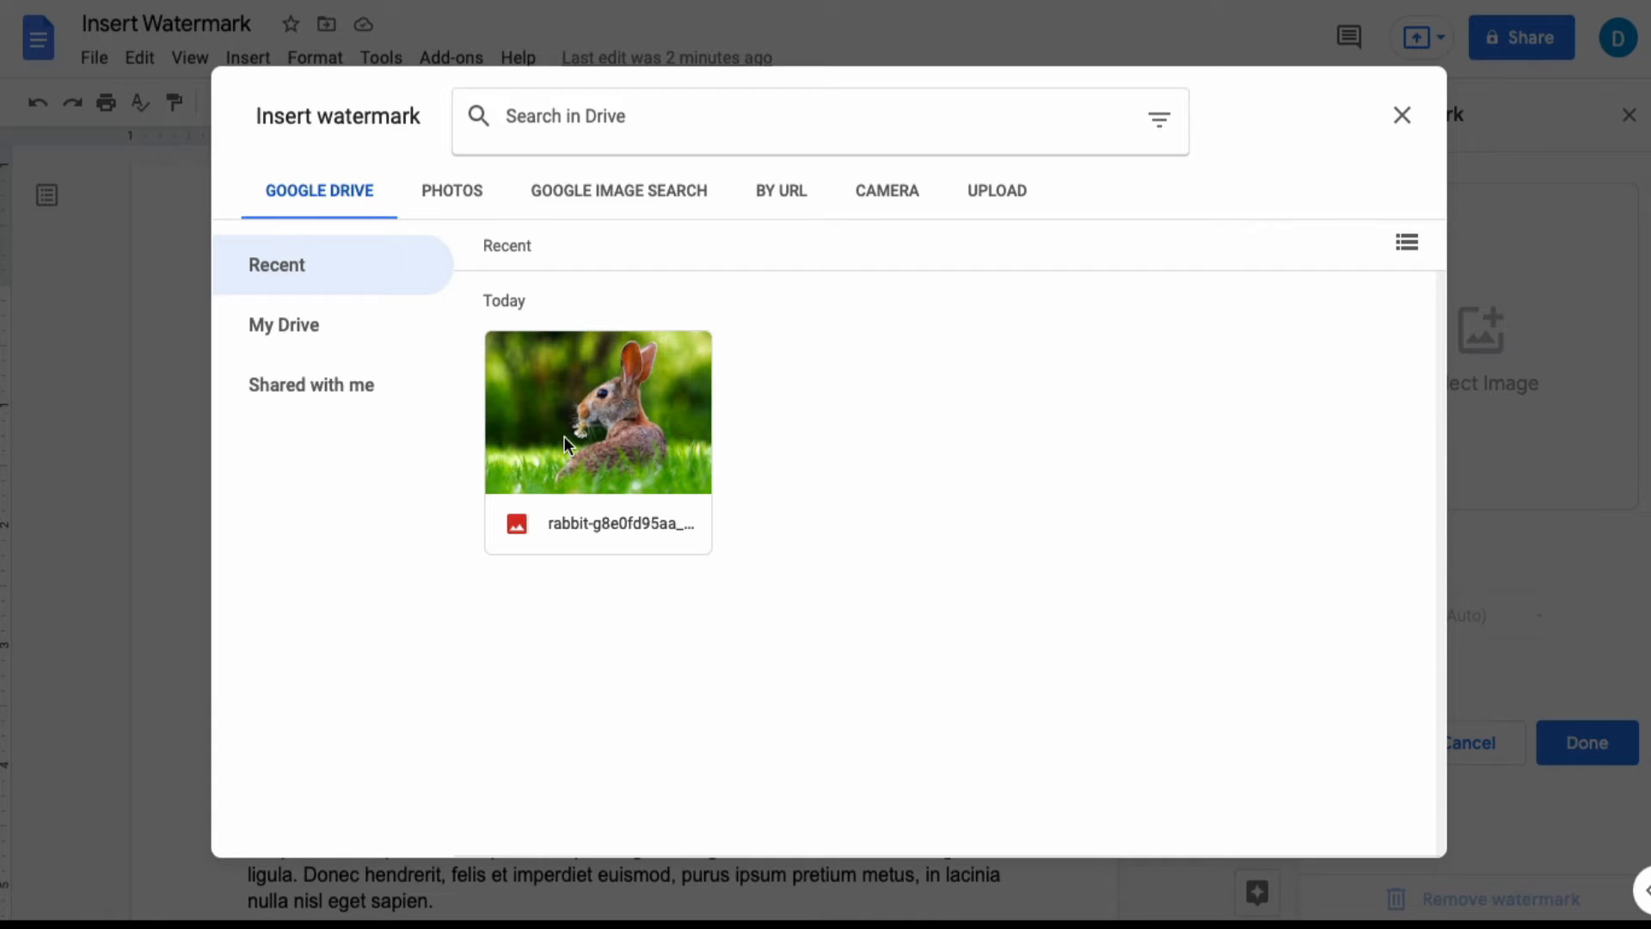
pyautogui.click(597, 411)
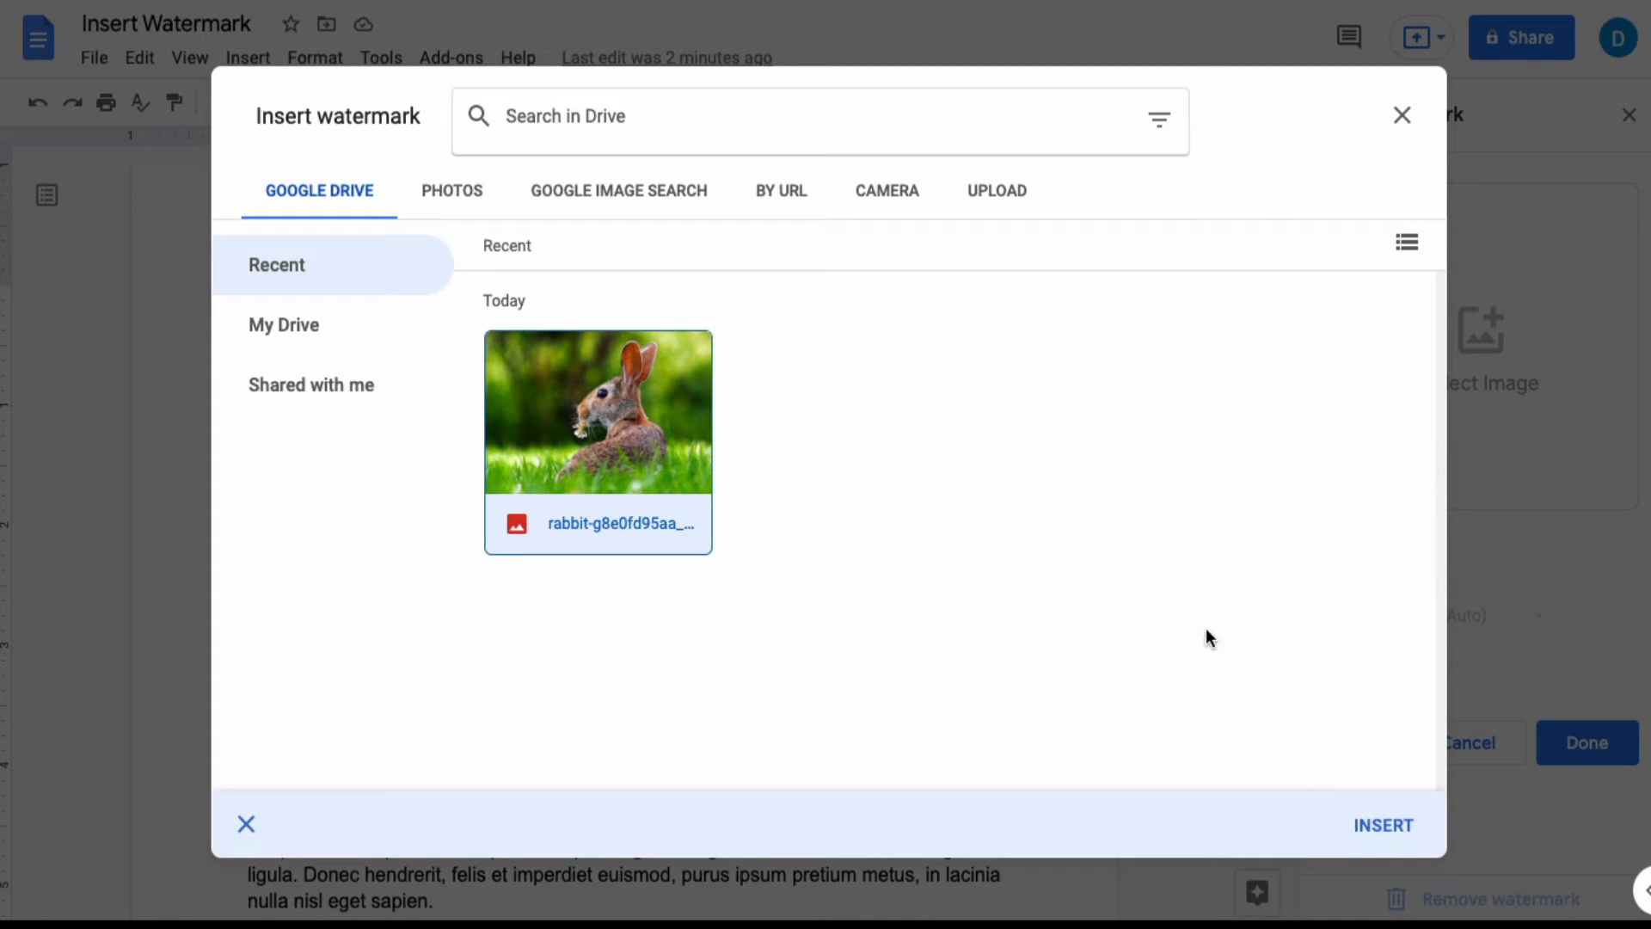
pyautogui.moveTo(1390, 834)
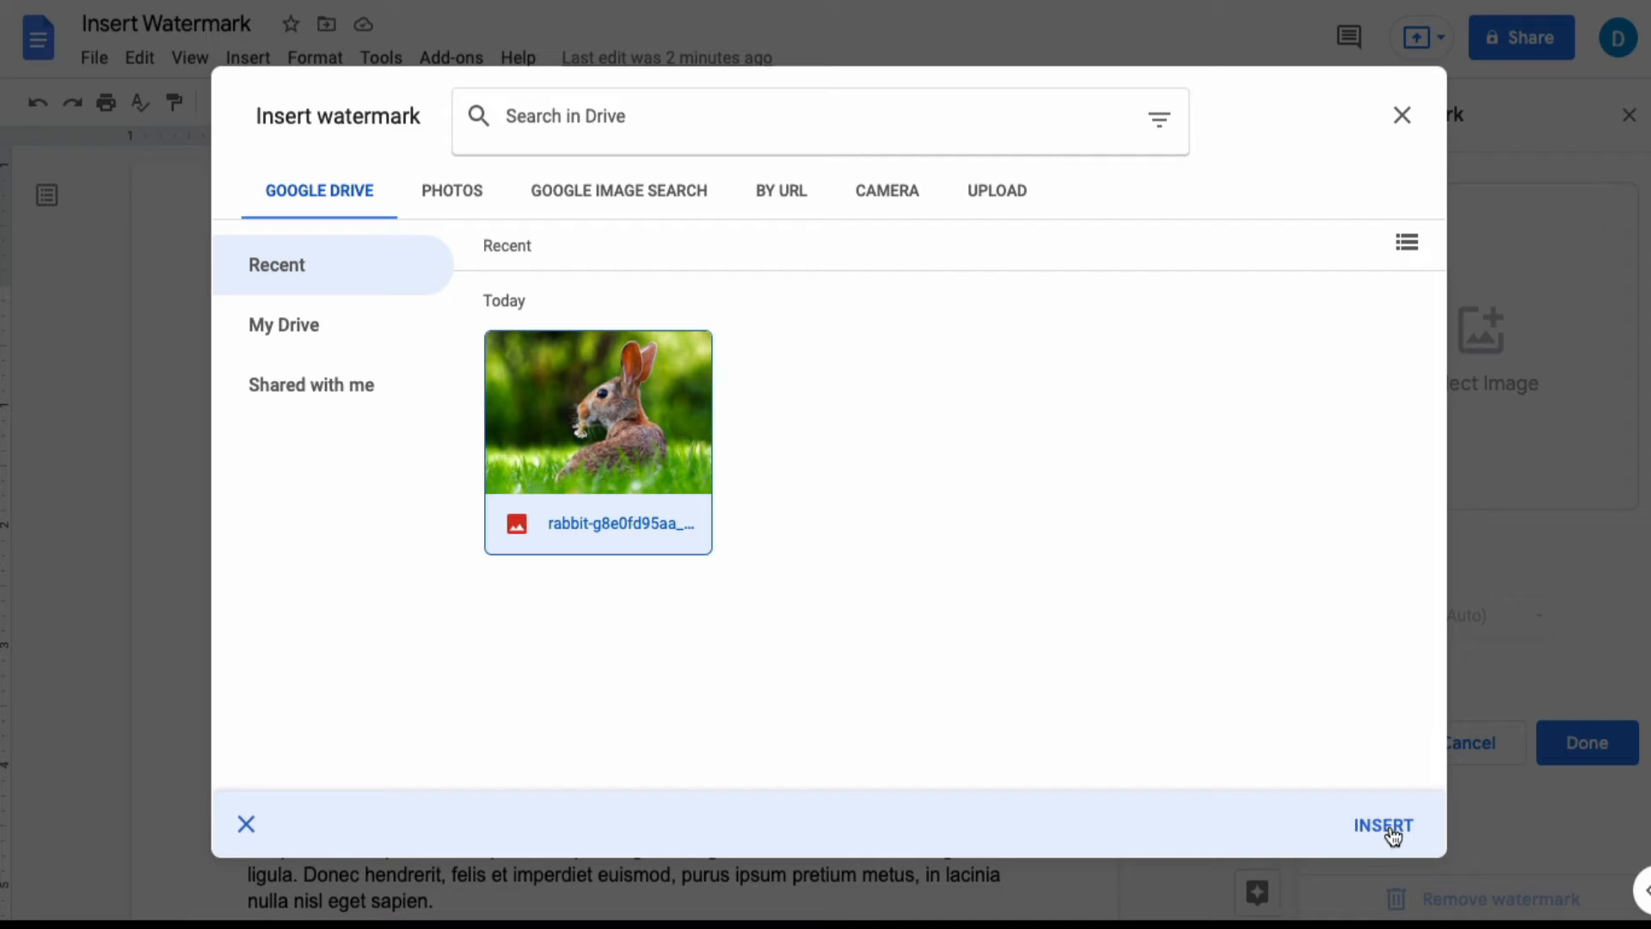
pyautogui.click(1383, 824)
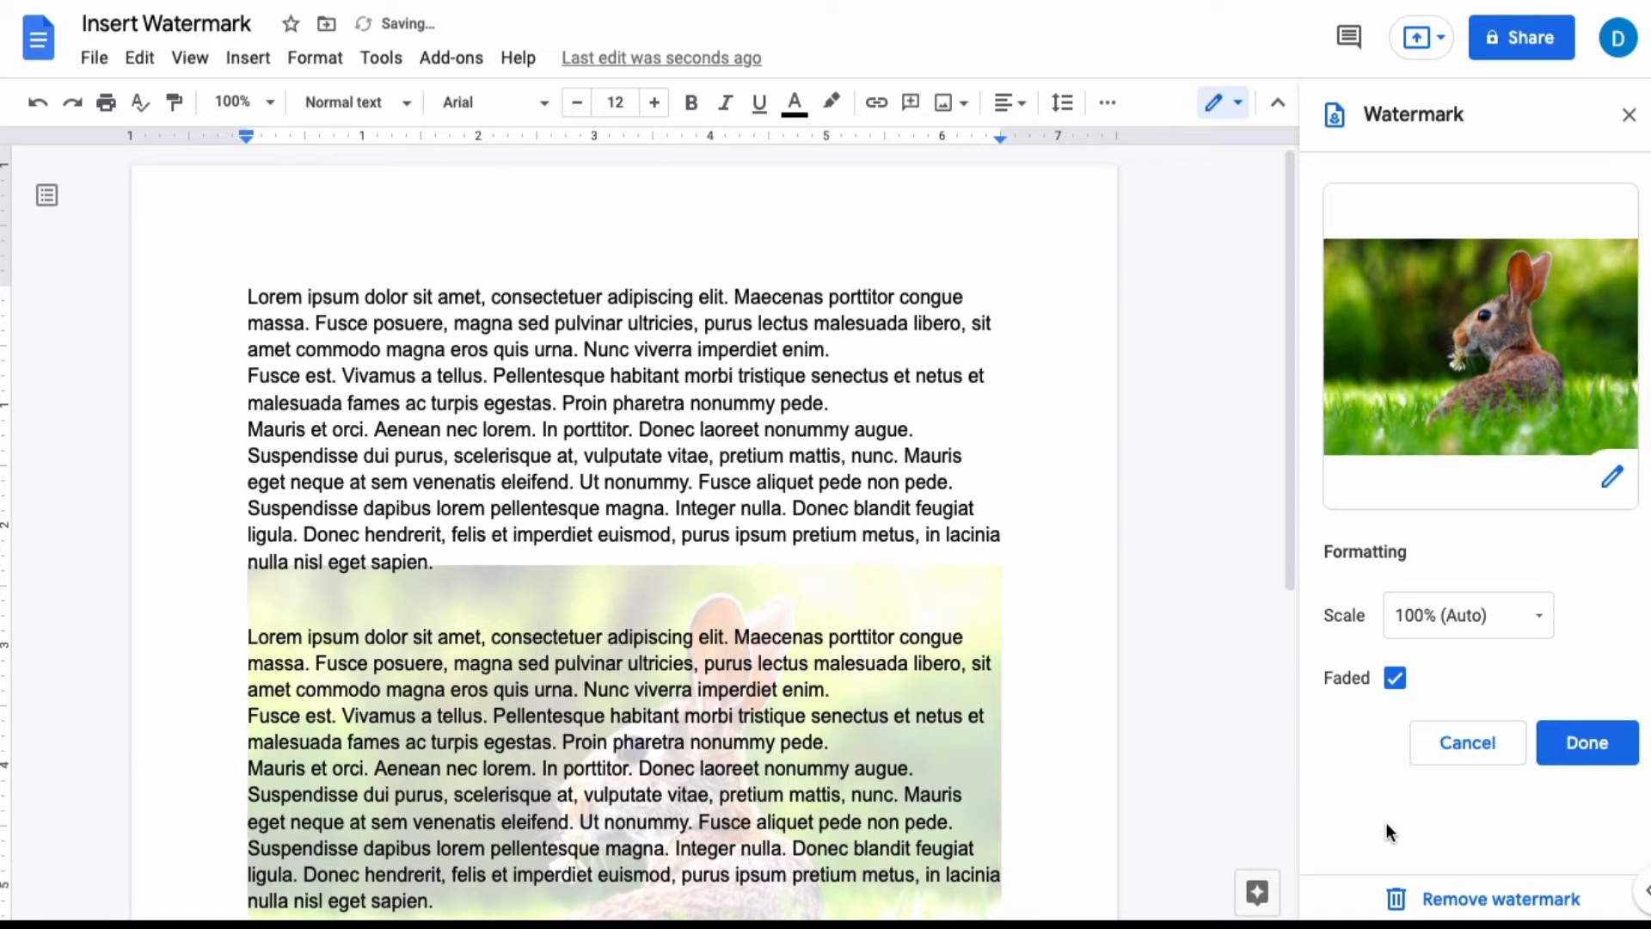
# Step: Try a 50% watermark scale, then set the scale to 89%
pyautogui.scroll(-3)
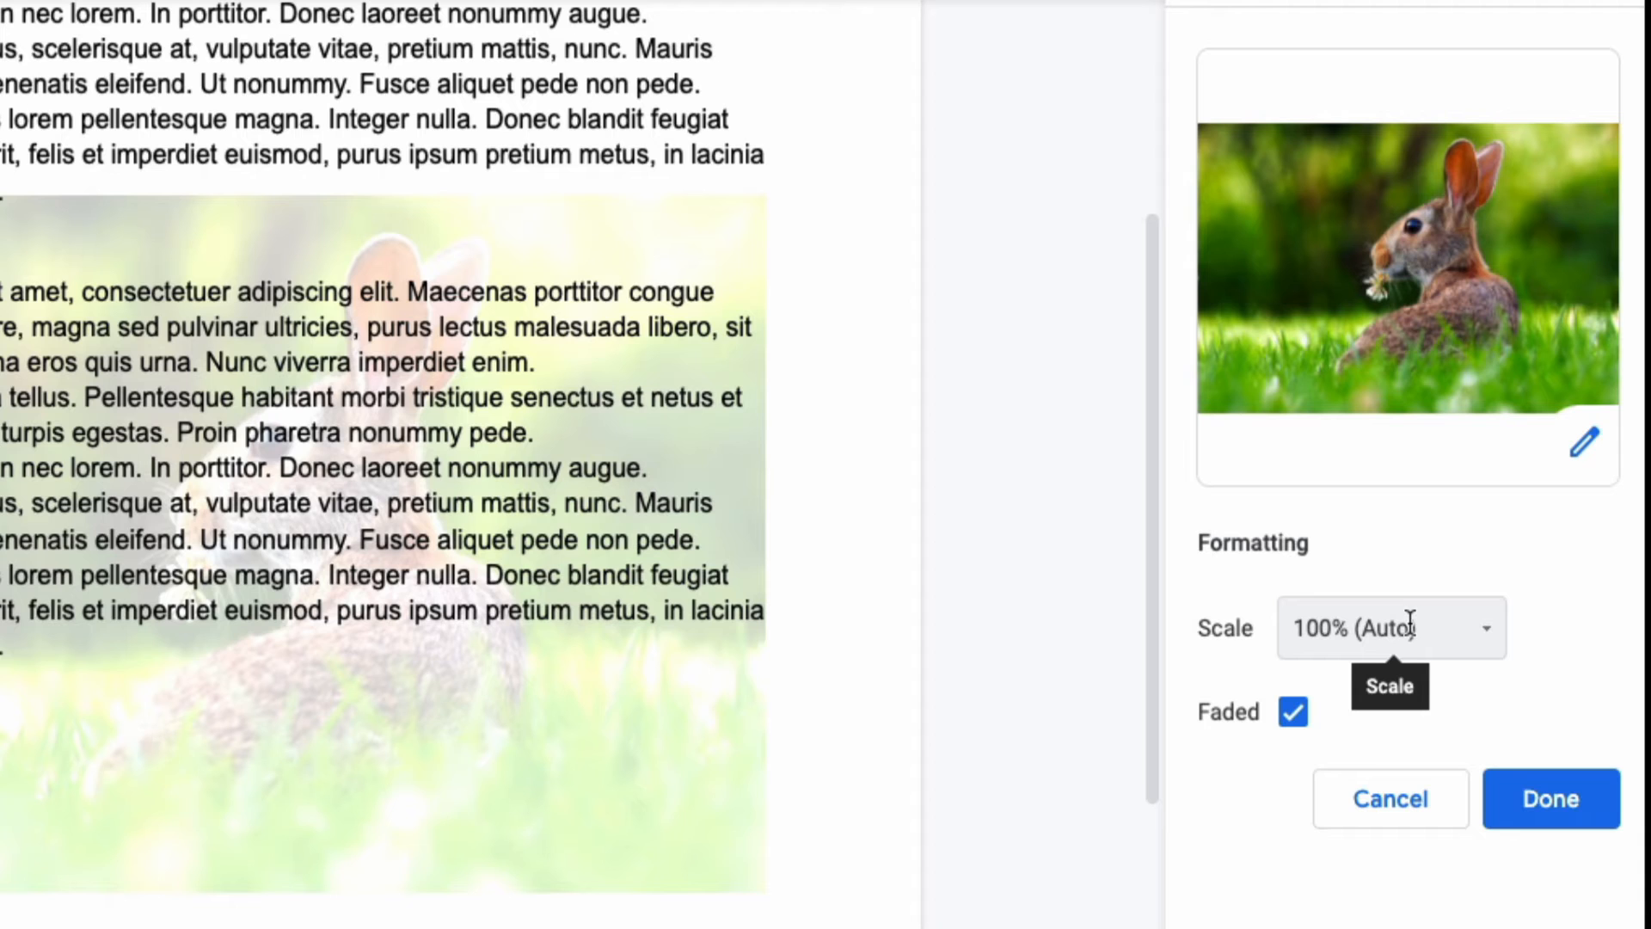
pyautogui.moveTo(1486, 636)
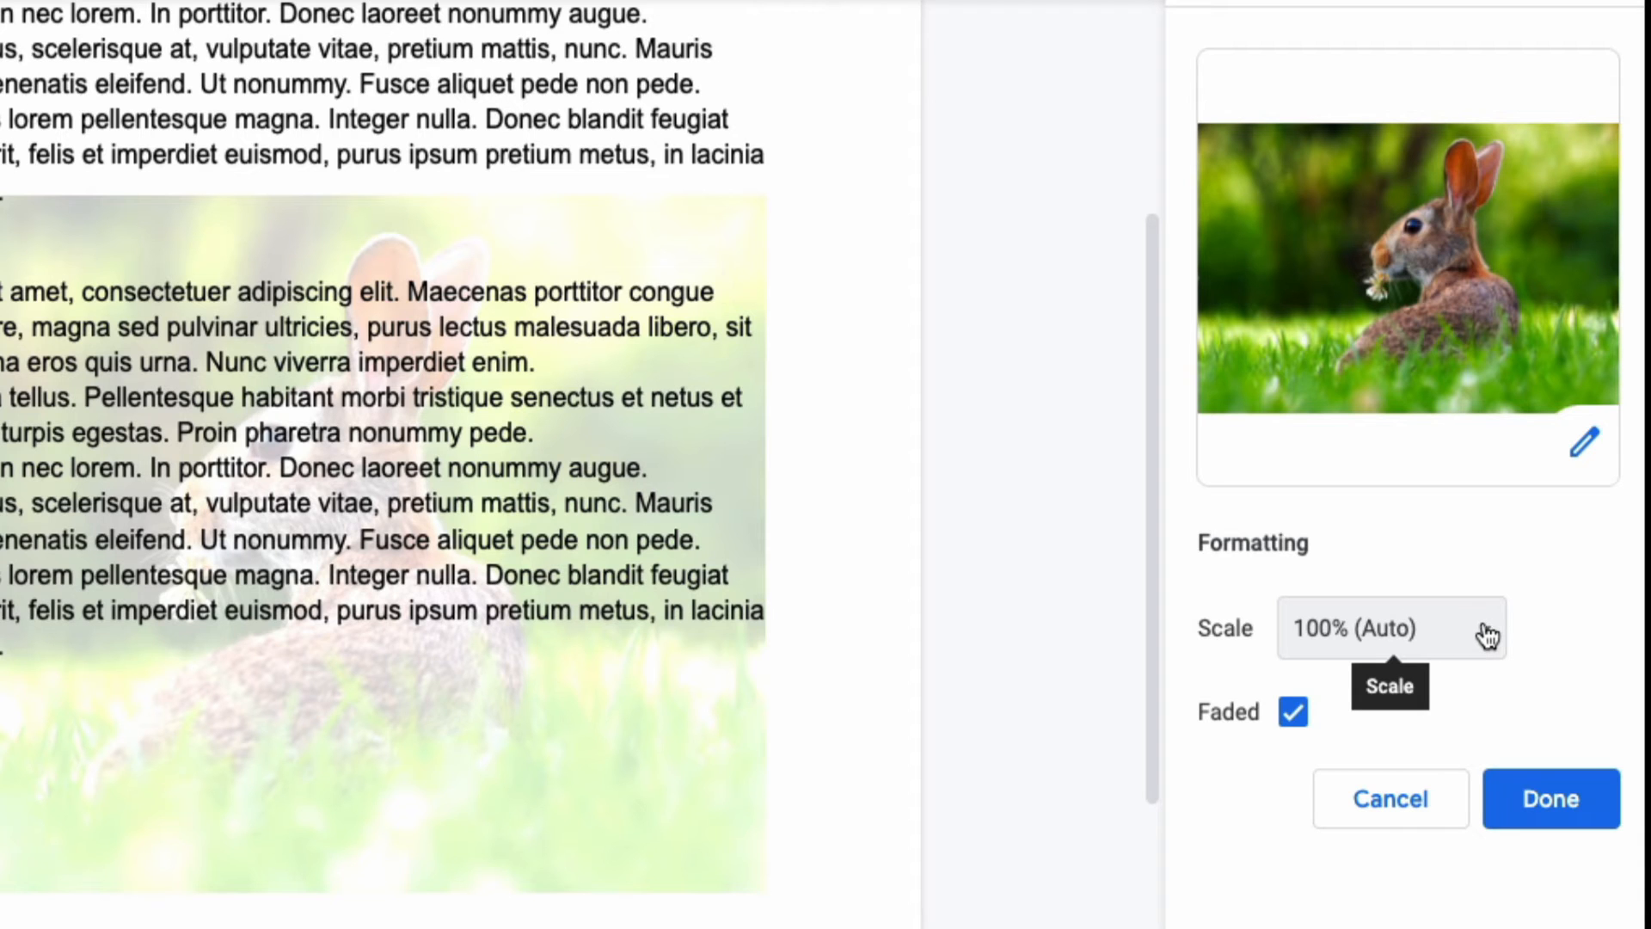
pyautogui.click(1391, 626)
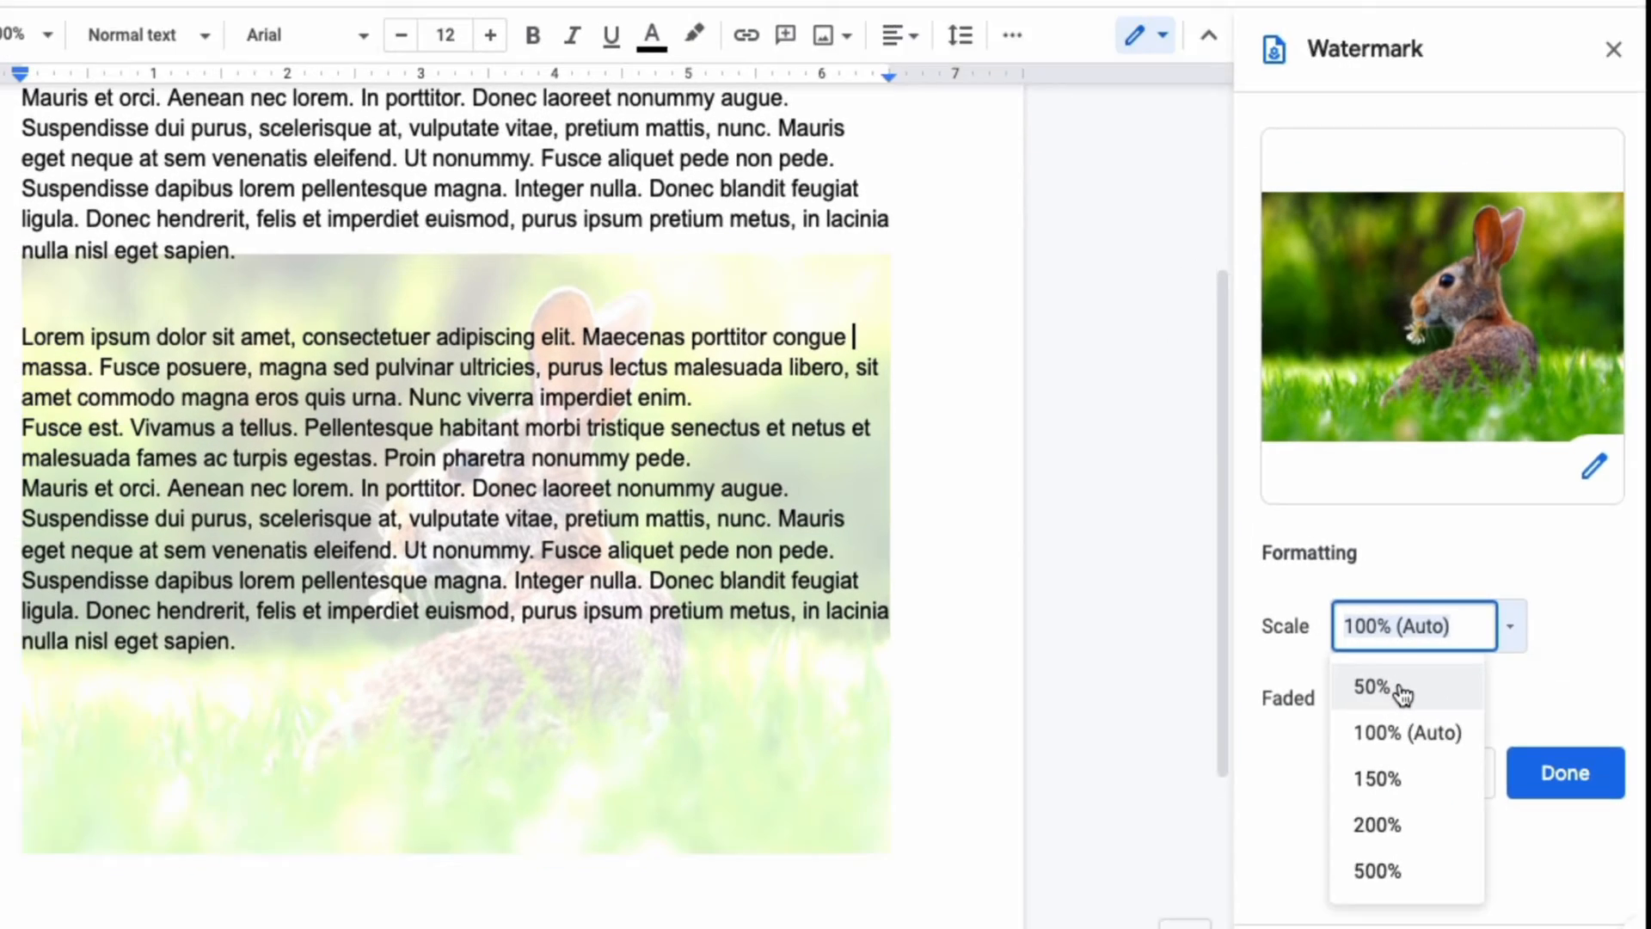
pyautogui.click(1370, 686)
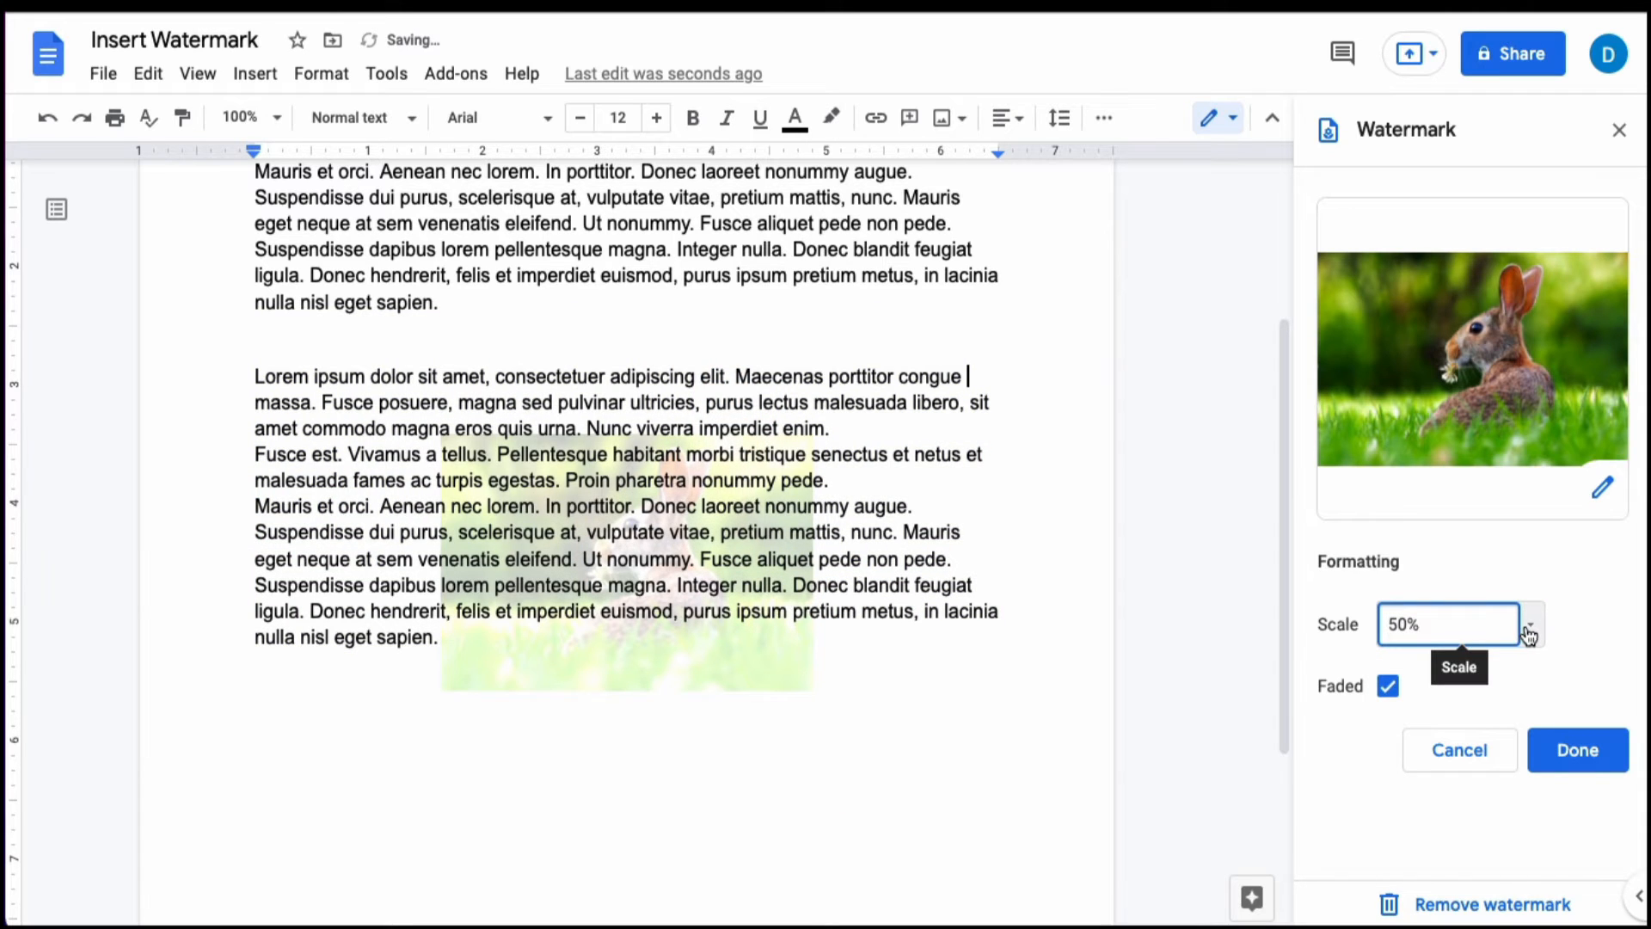
pyautogui.click(1529, 623)
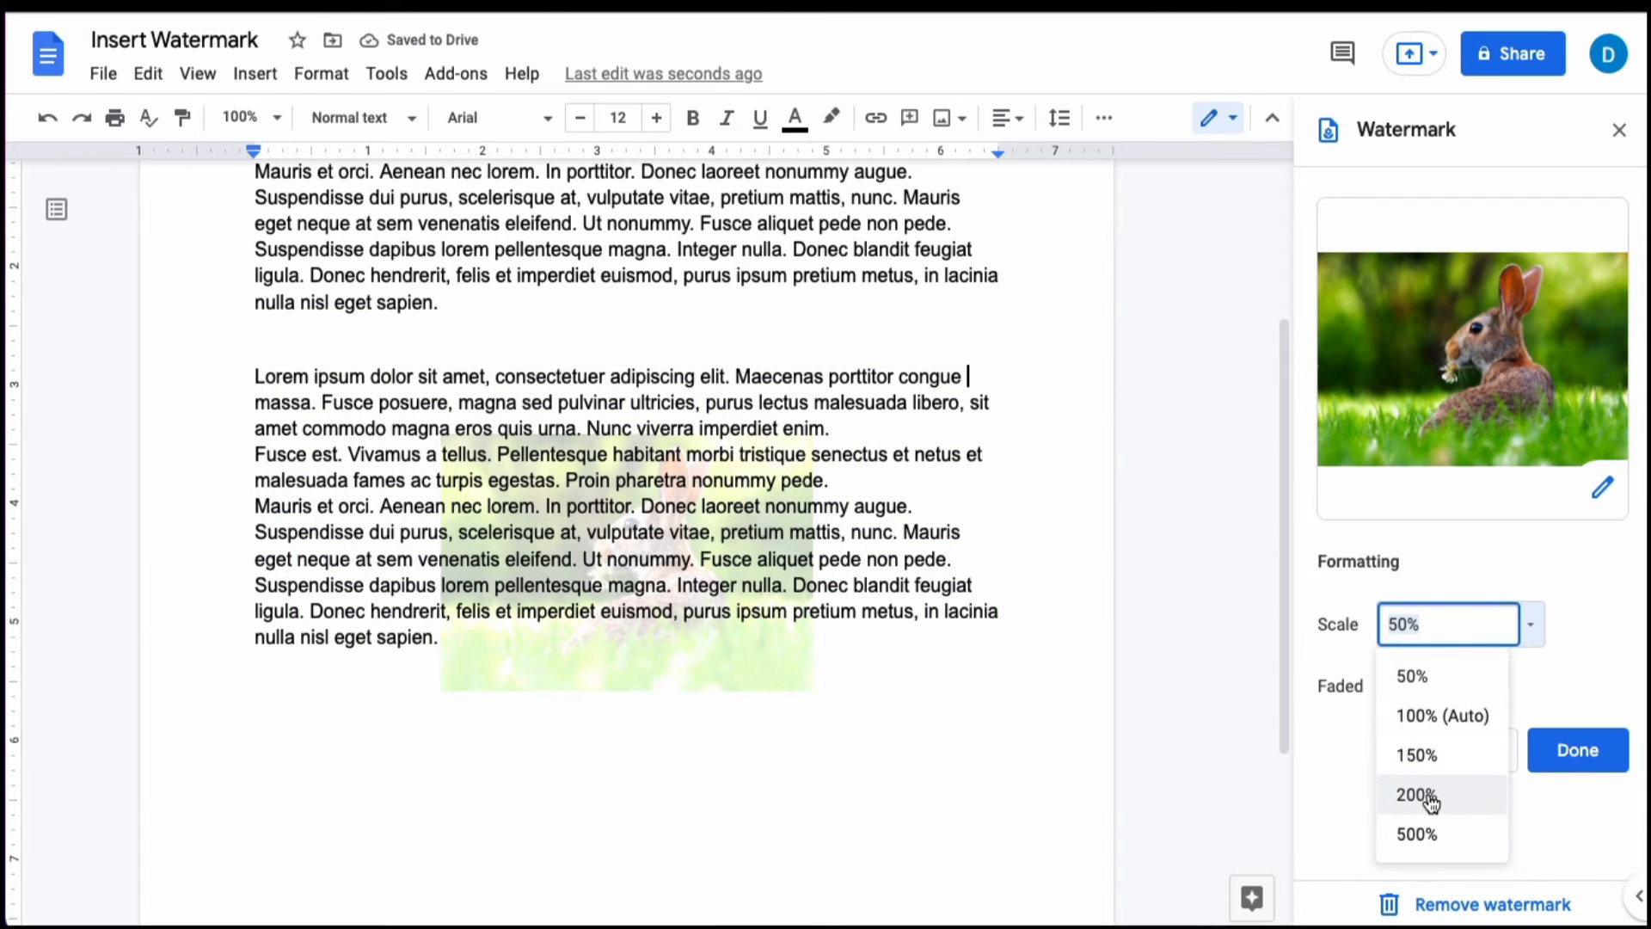
pyautogui.click(1416, 795)
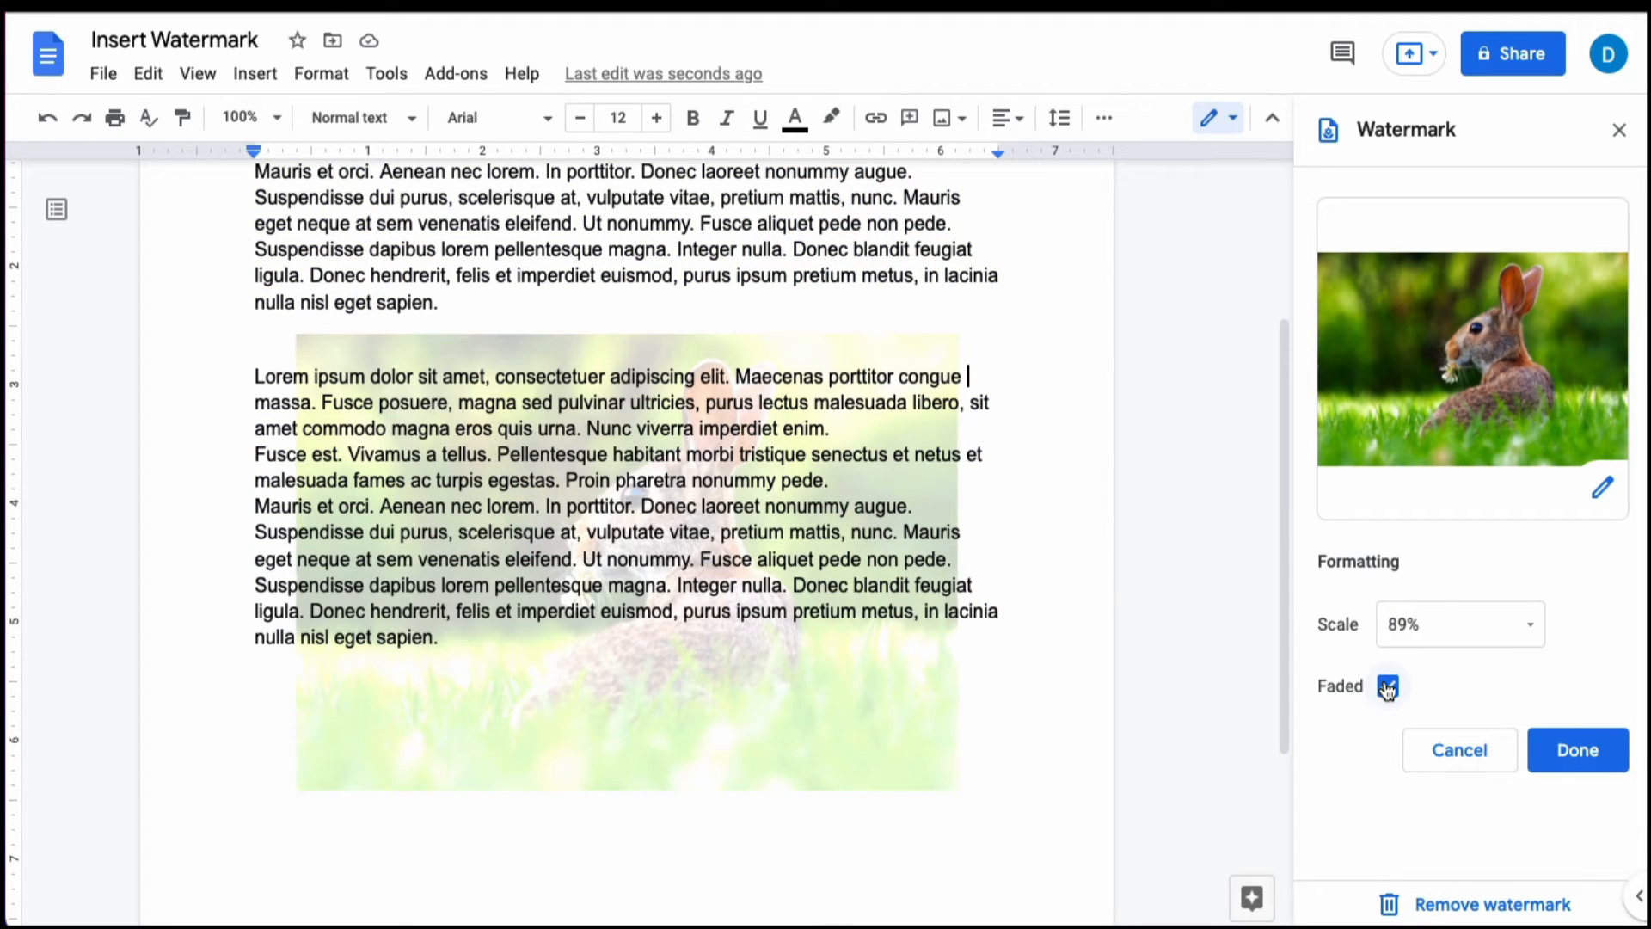
# Step: Preview the watermark unfaded, restore Faded, and confirm with Done
pyautogui.click(1386, 687)
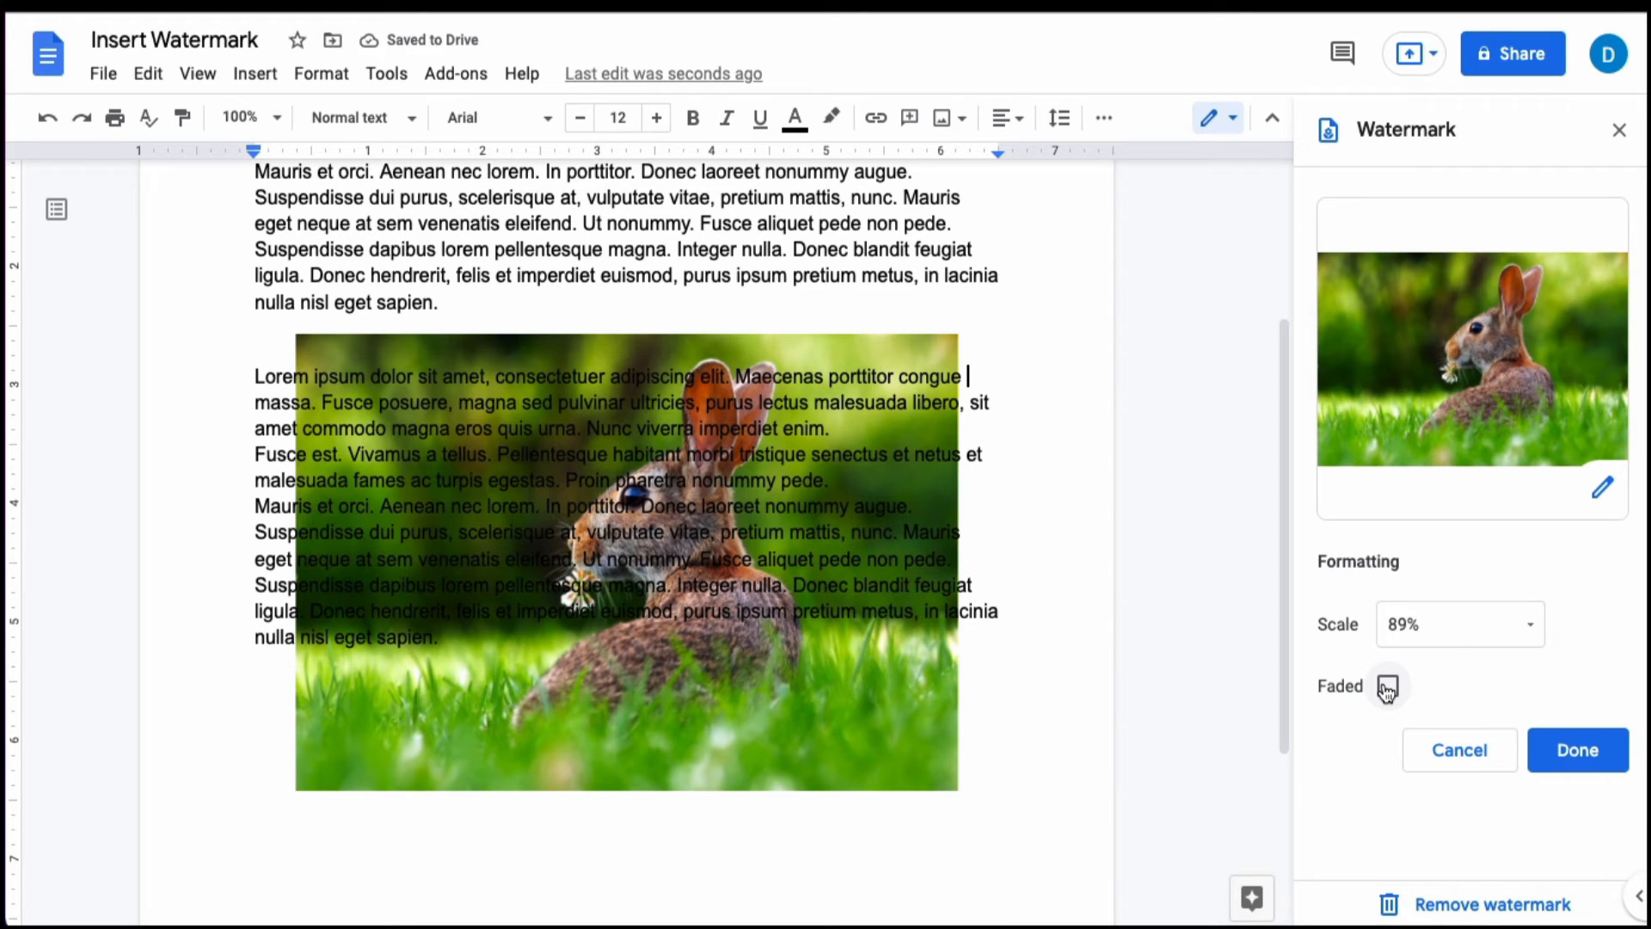
pyautogui.click(1386, 686)
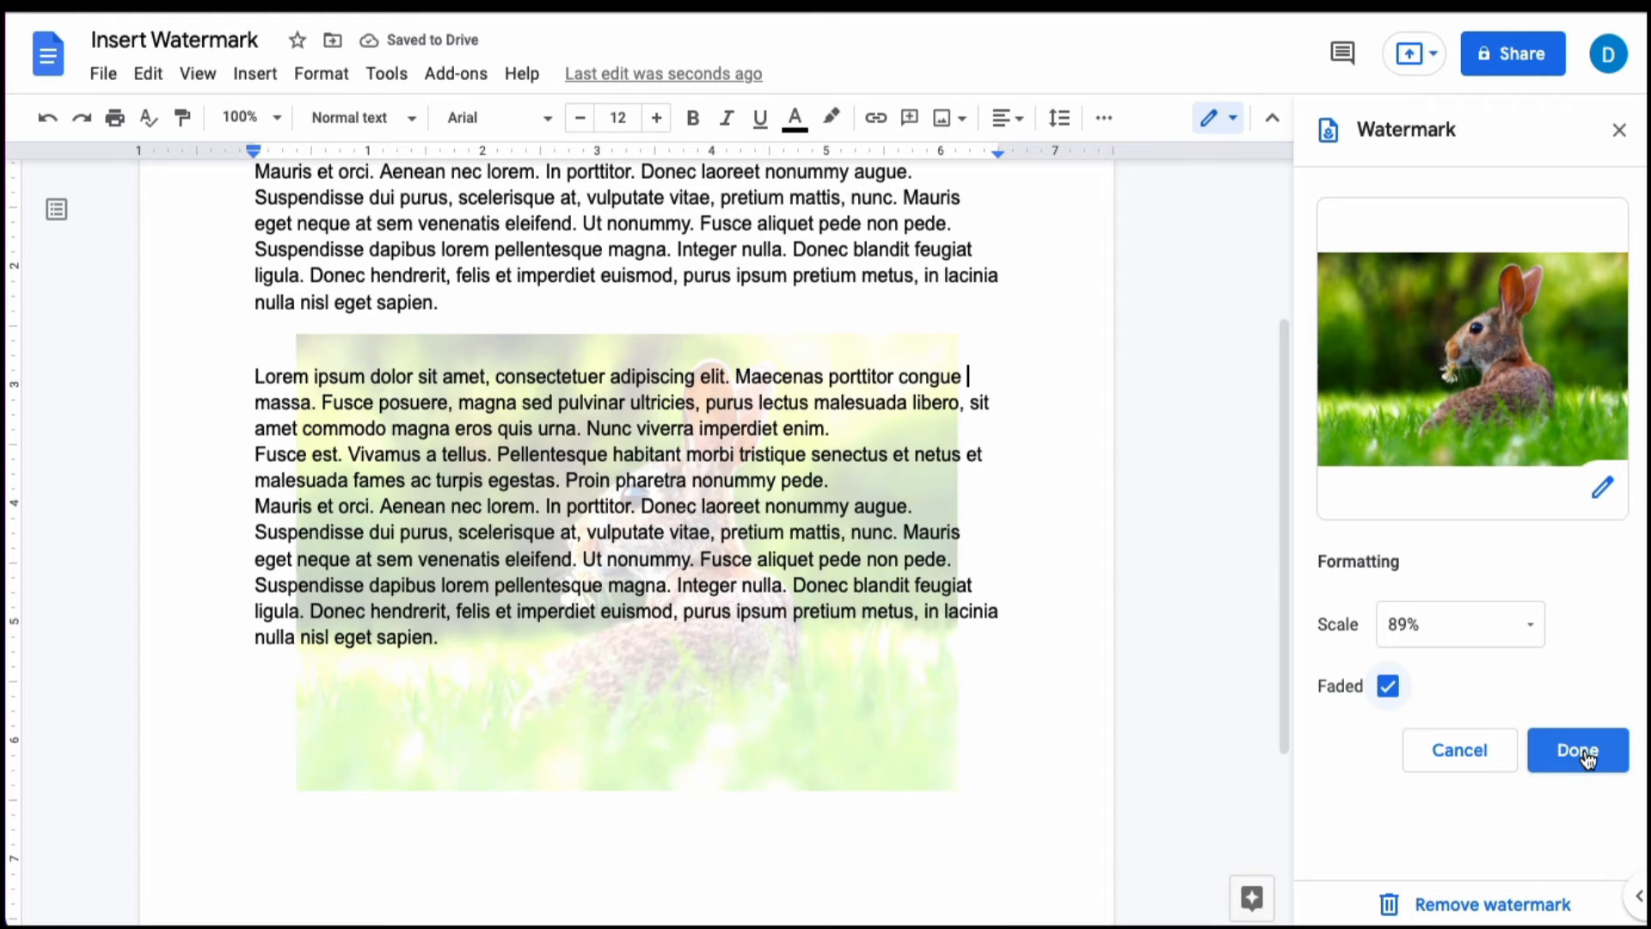
pyautogui.click(1577, 750)
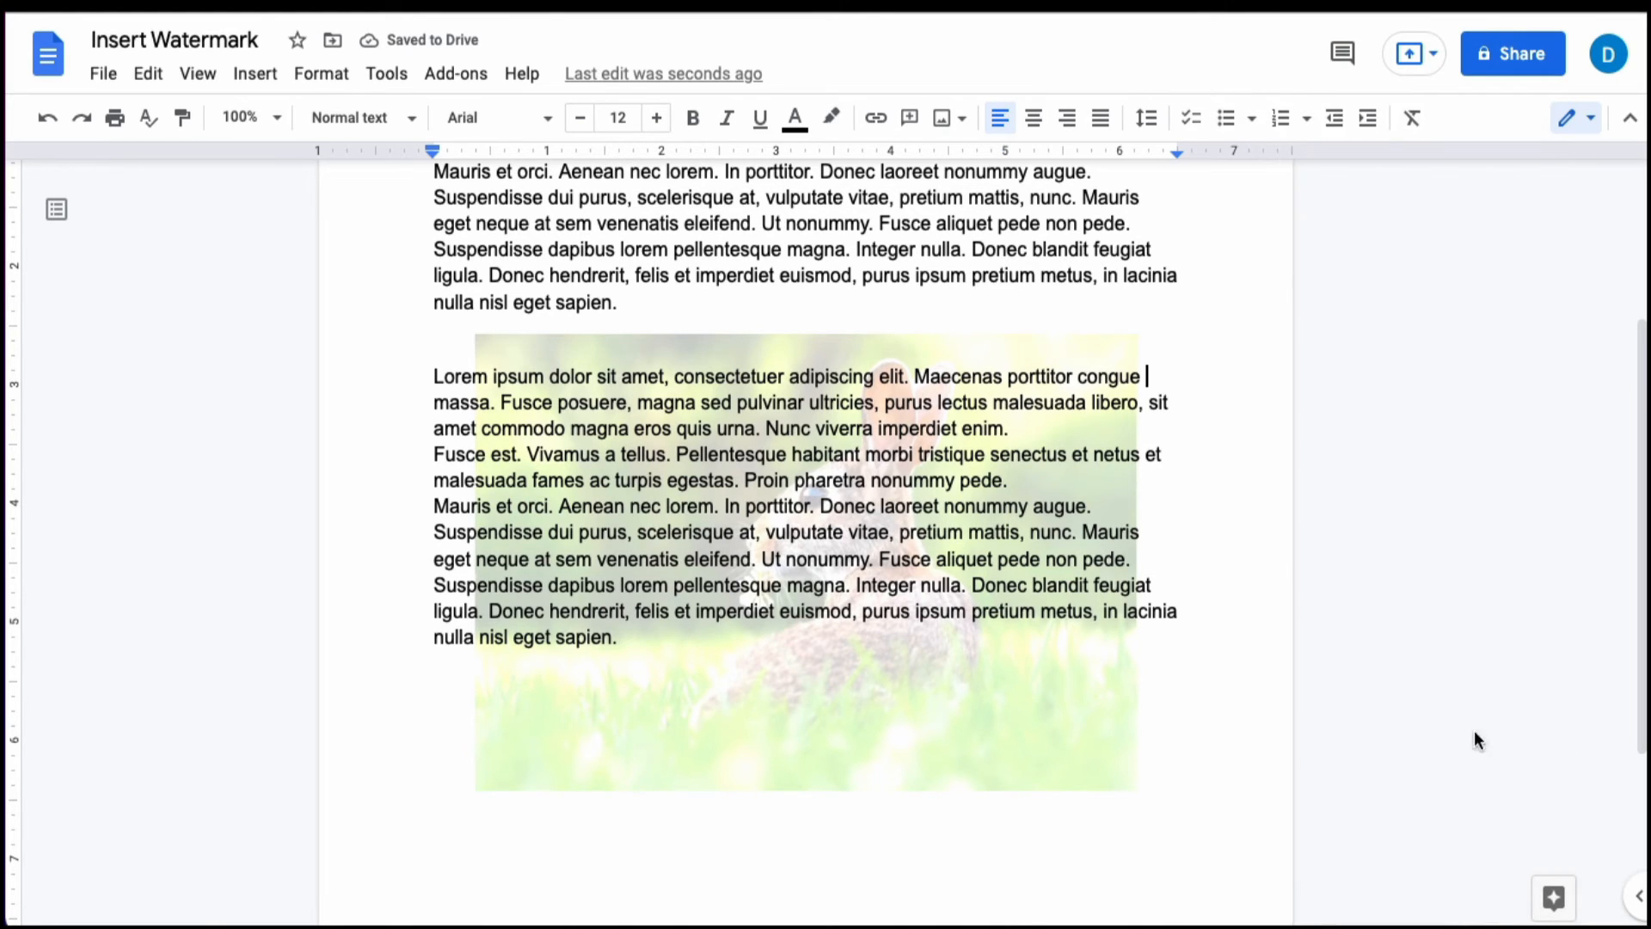